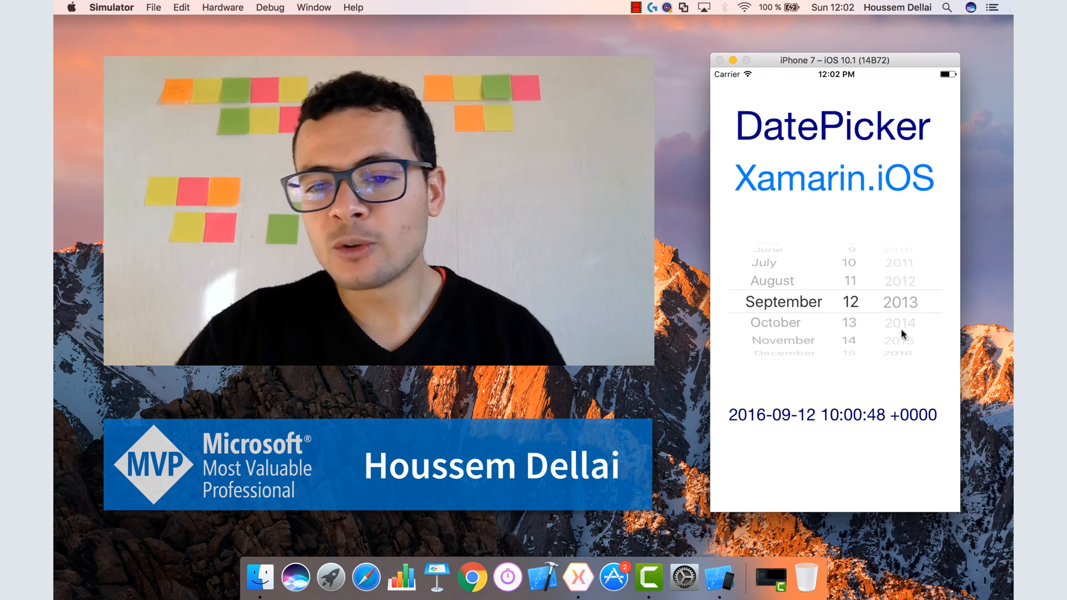
Spin the date picker wheels to December 31, 2020 so the label updates.
scroll(down, 3)
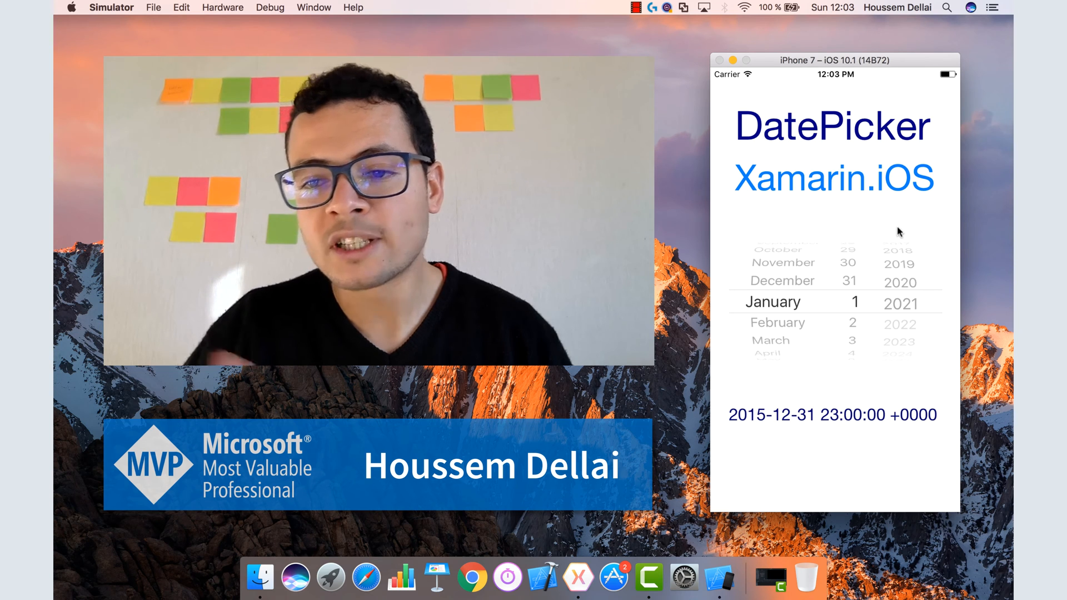
scroll(down, 3)
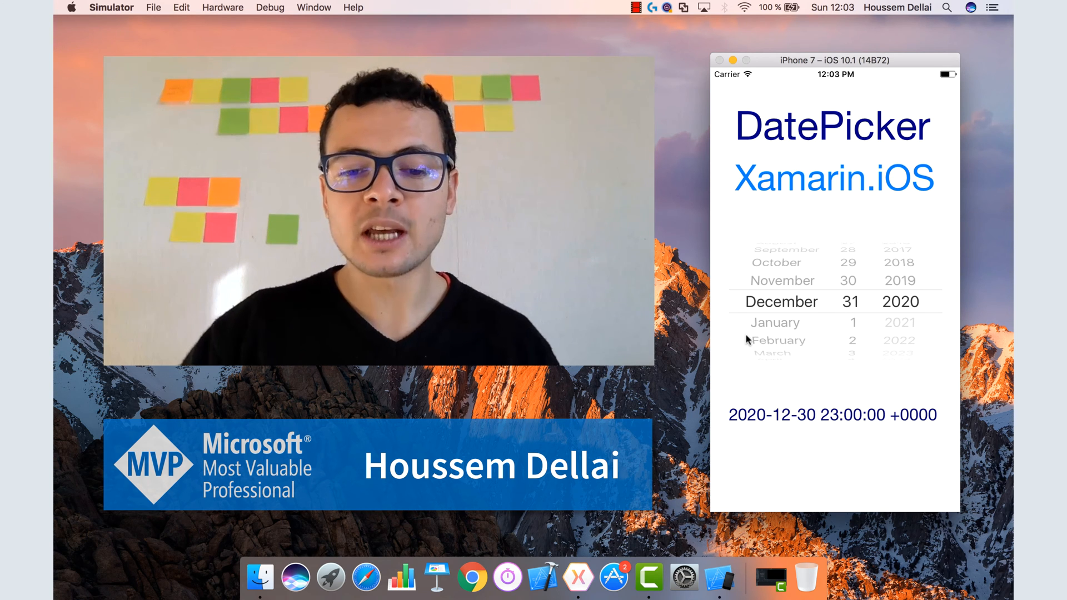
mouse_move(575, 577)
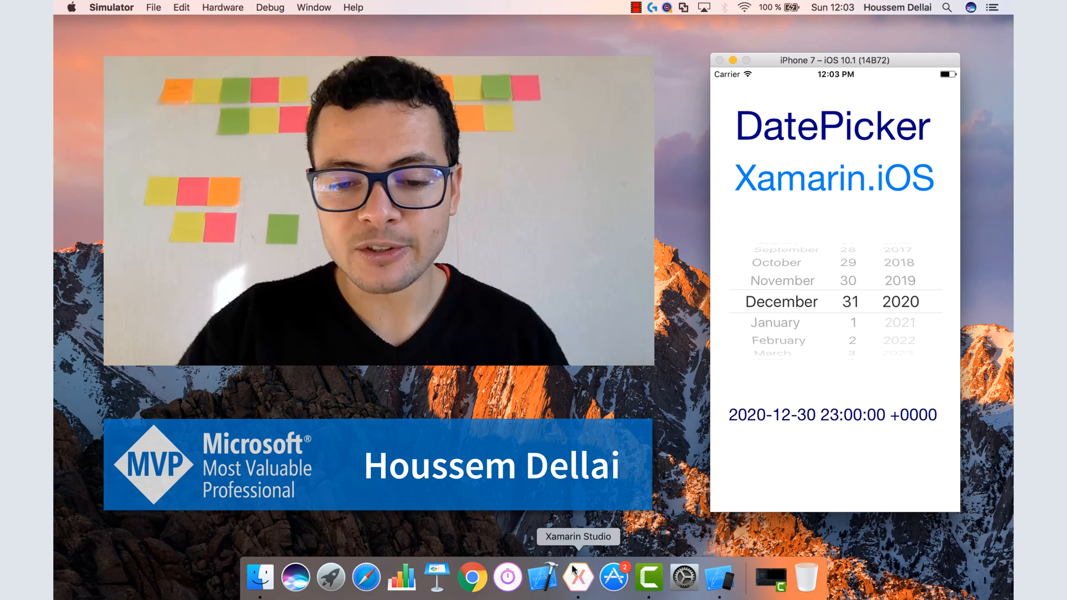
Start a new solution using the iOS Single View App template.
click(574, 576)
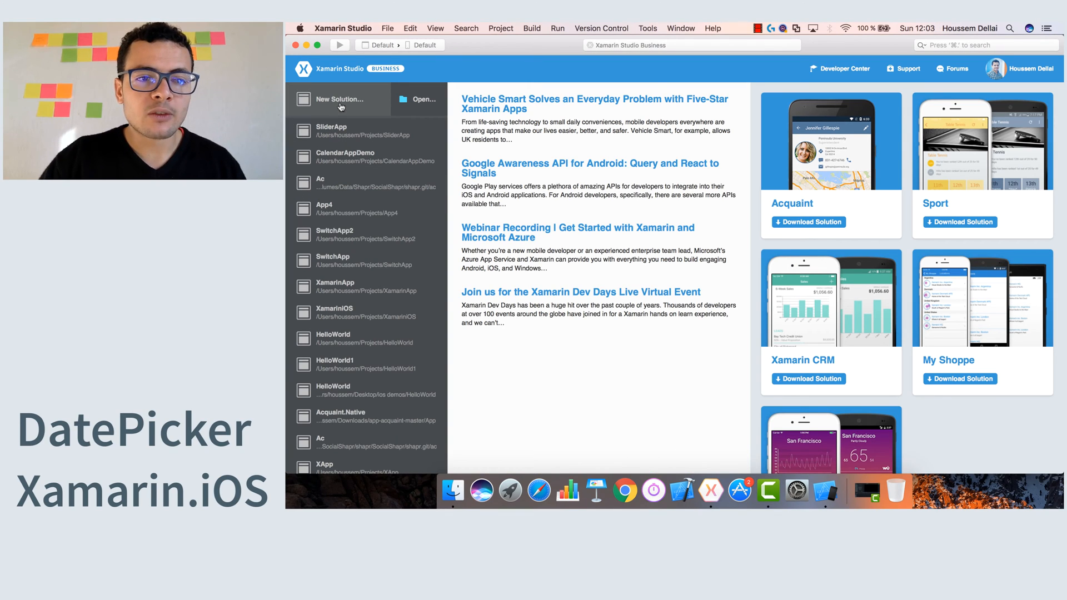
click(340, 99)
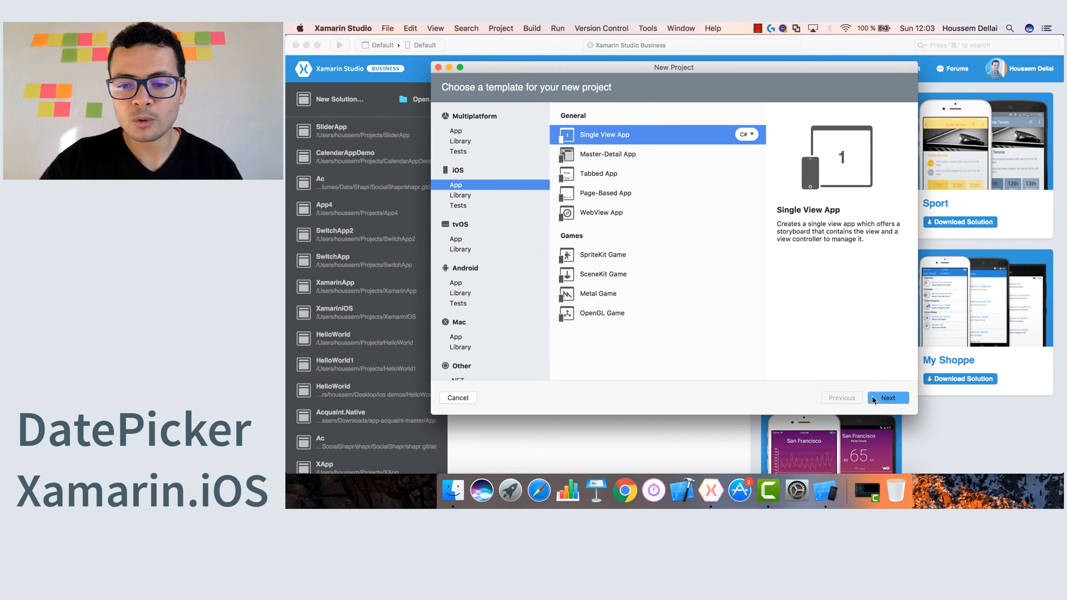
click(888, 398)
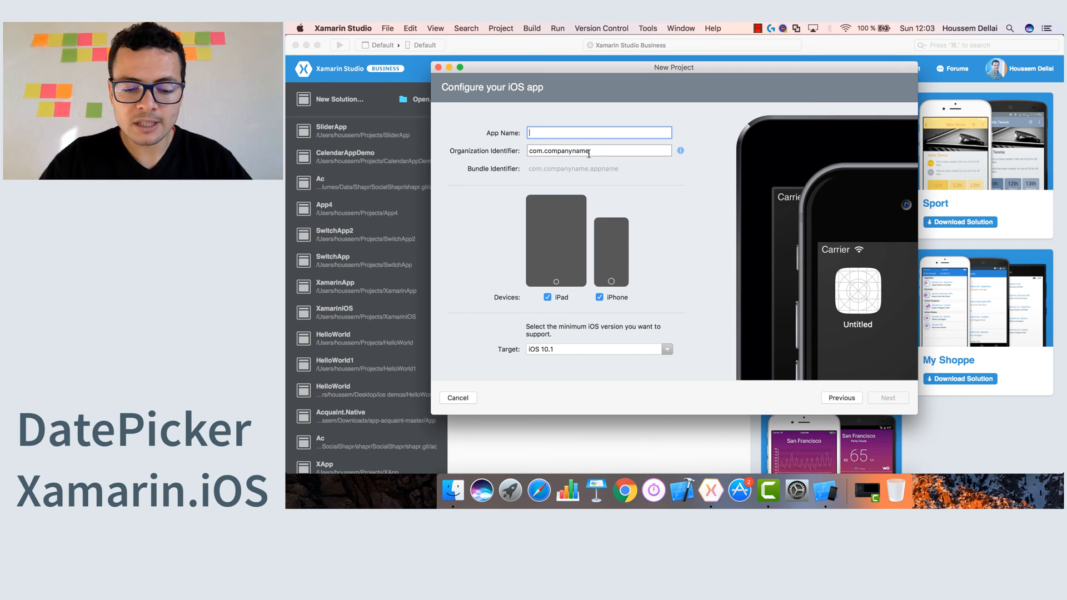
Name the app DatePickerApp and create the project.
text(DatePickerAop)
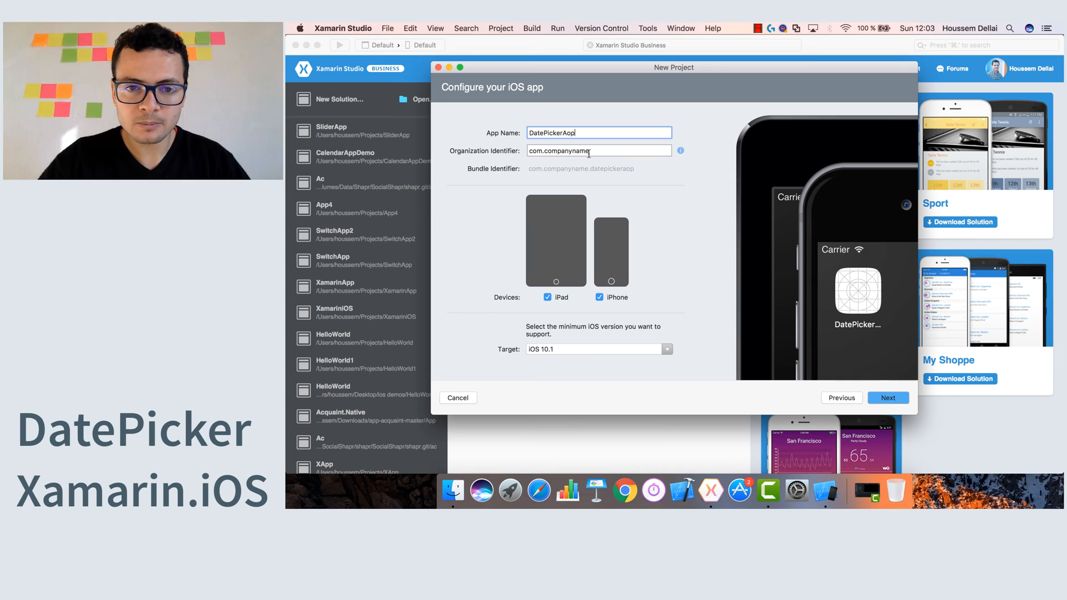
click(887, 398)
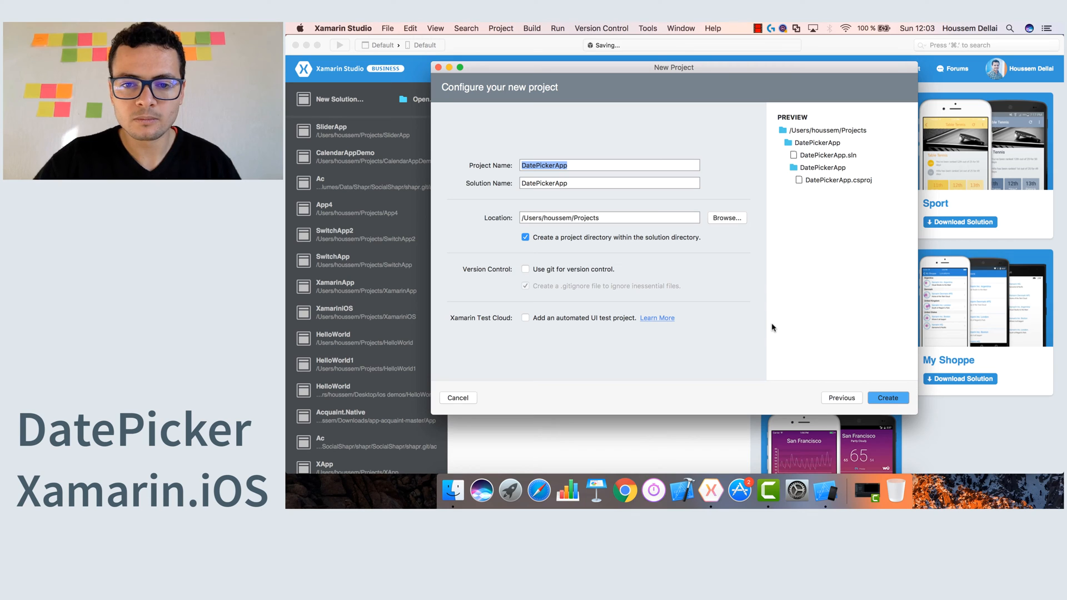
click(888, 398)
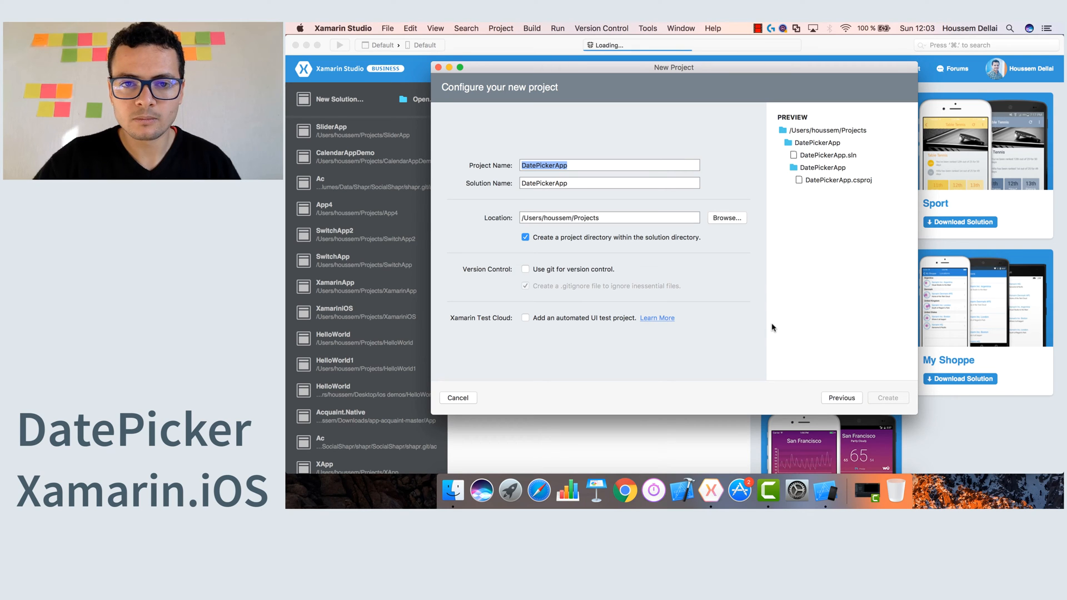
click(887, 398)
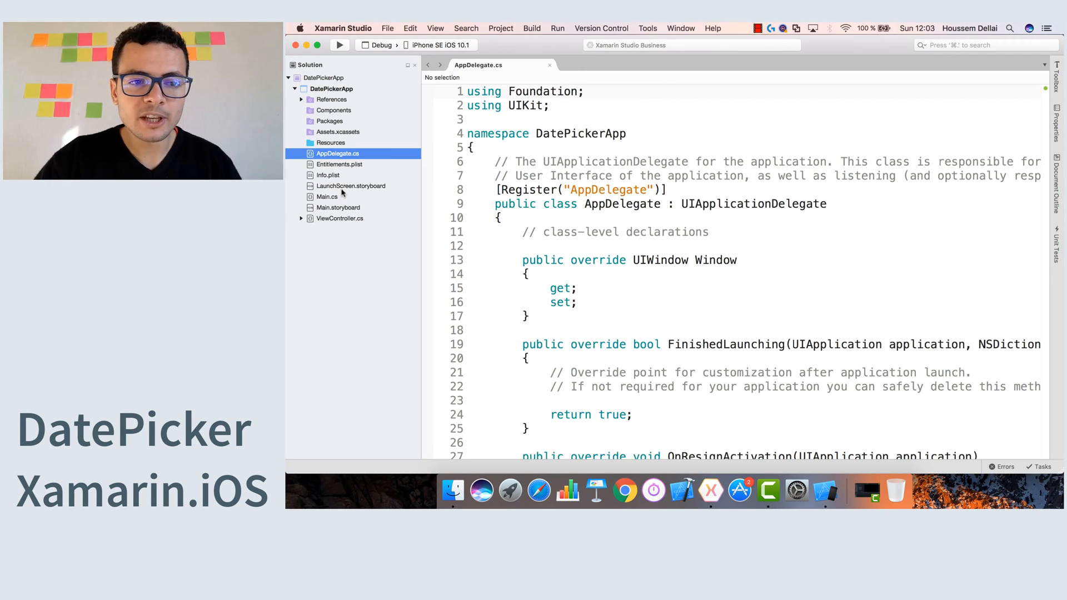
Open Main.storyboard in the designer and preview it at iPhone 6 size.
click(338, 208)
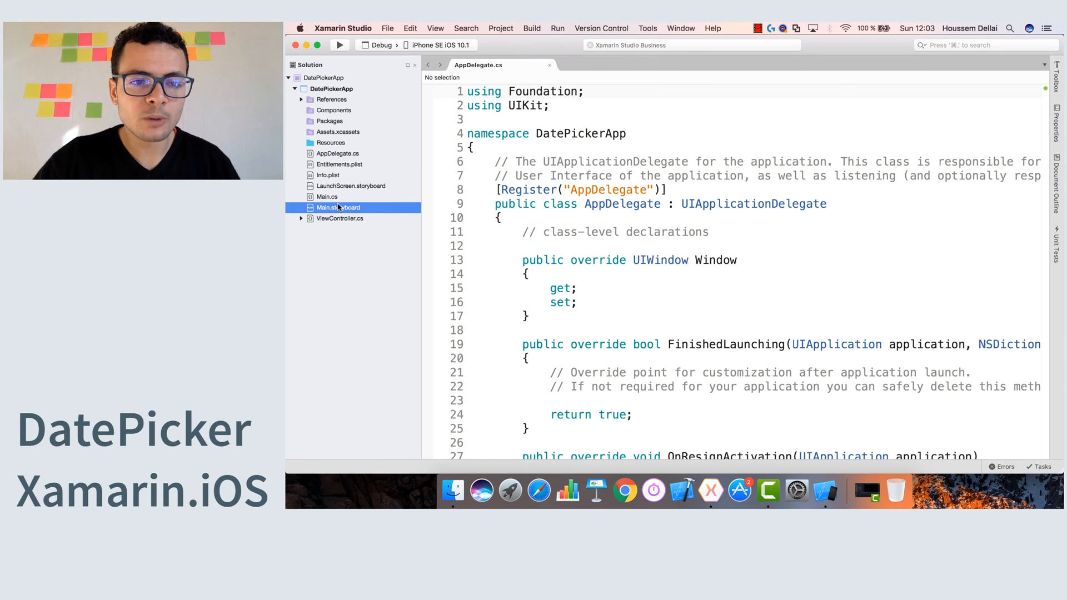
double_click(352, 208)
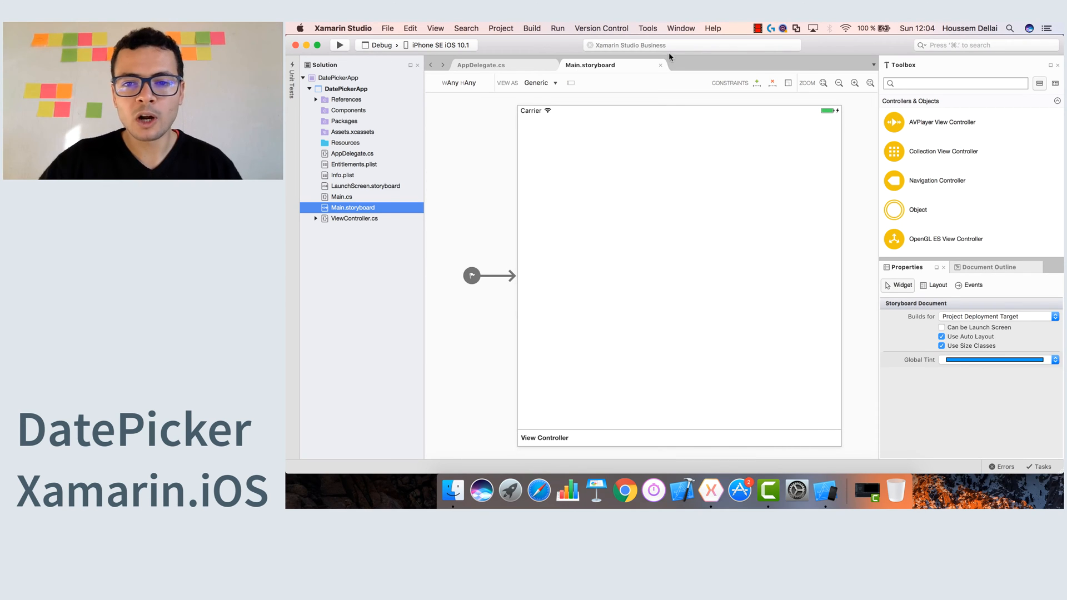
click(537, 82)
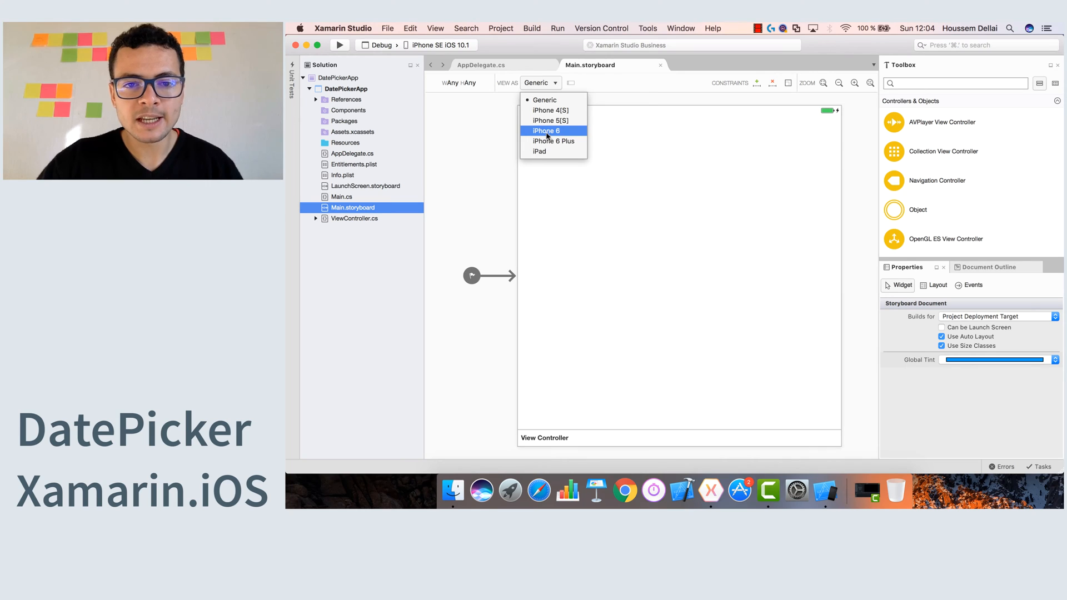
click(547, 131)
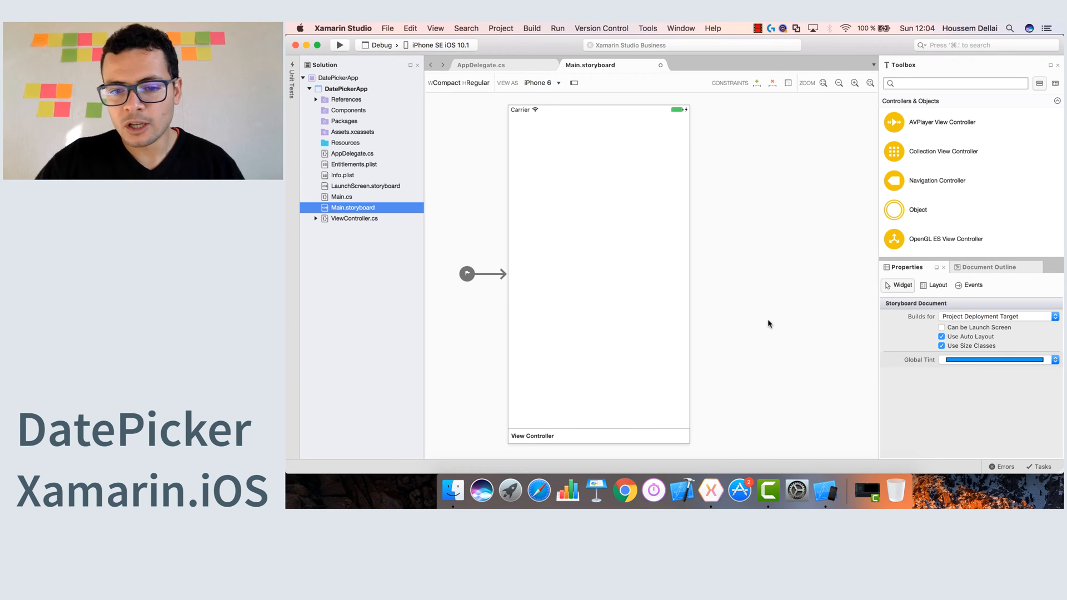
mouse_move(722, 301)
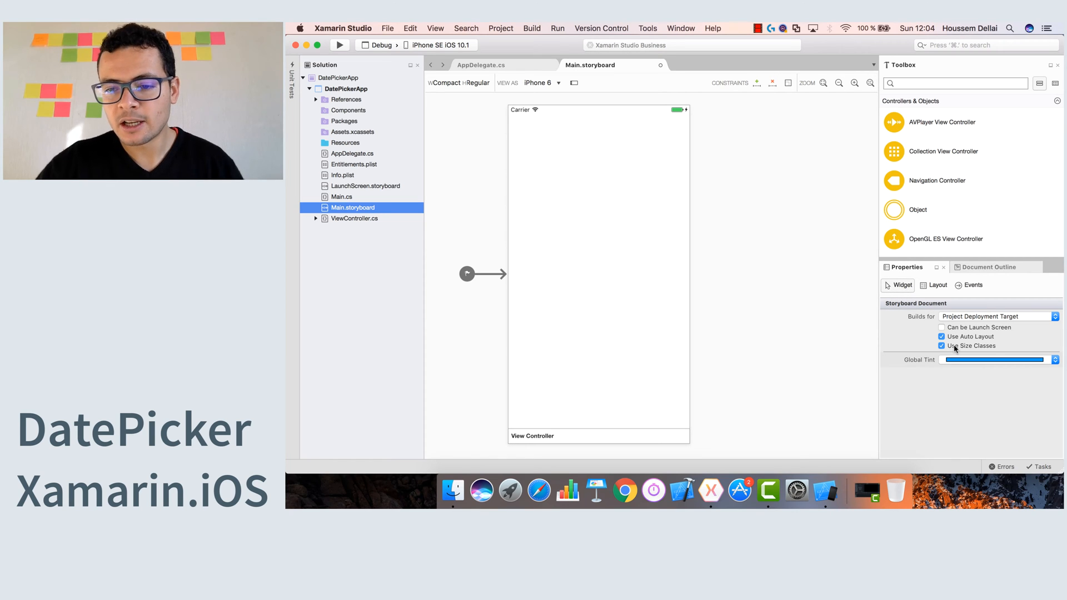
Disable size classes for the storyboard.
click(941, 346)
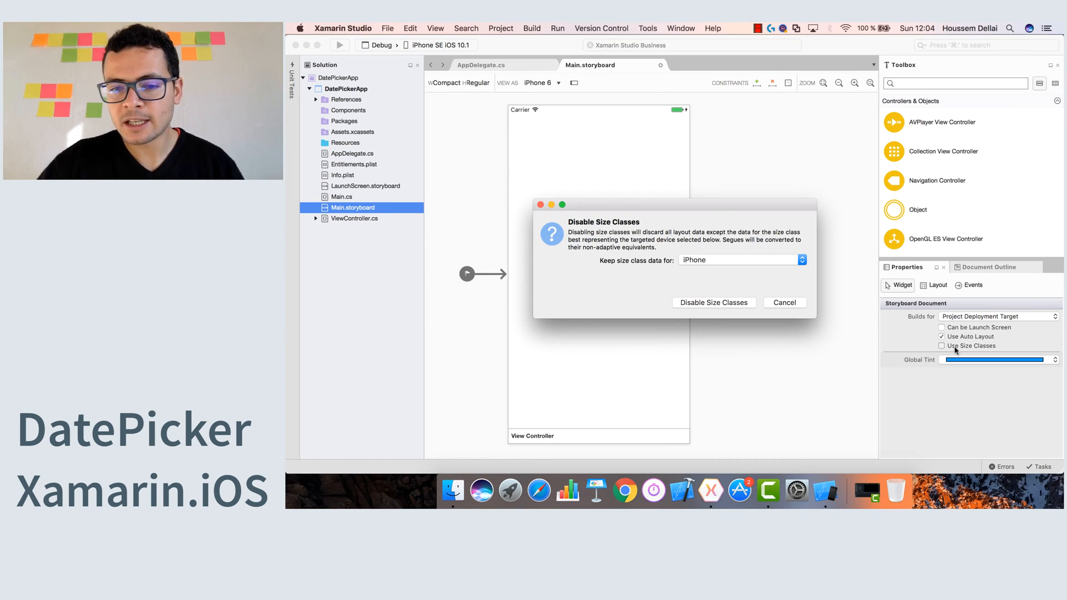
click(712, 302)
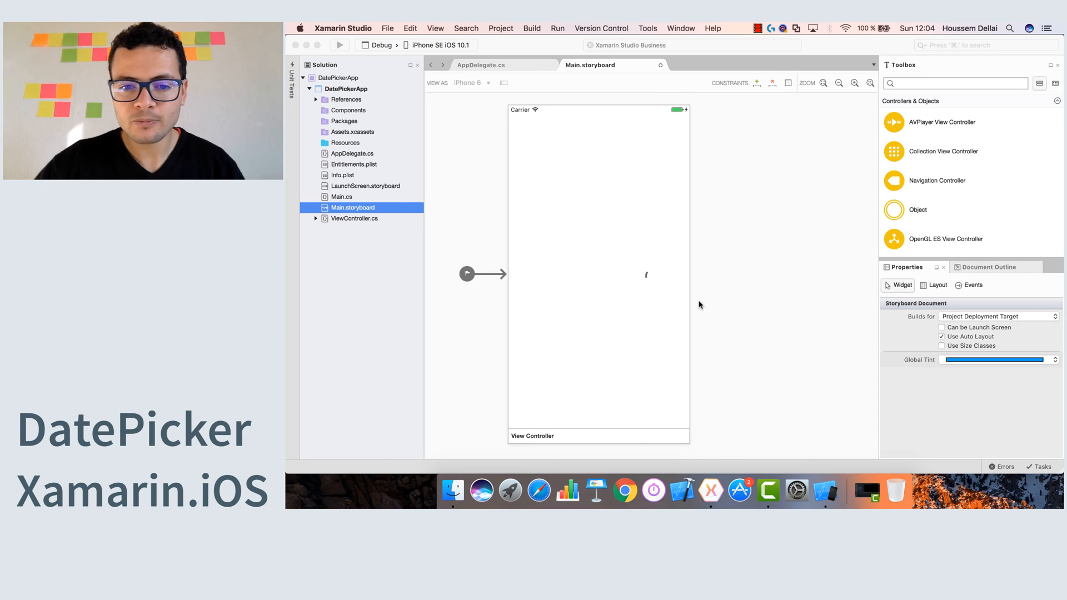
mouse_move(628, 322)
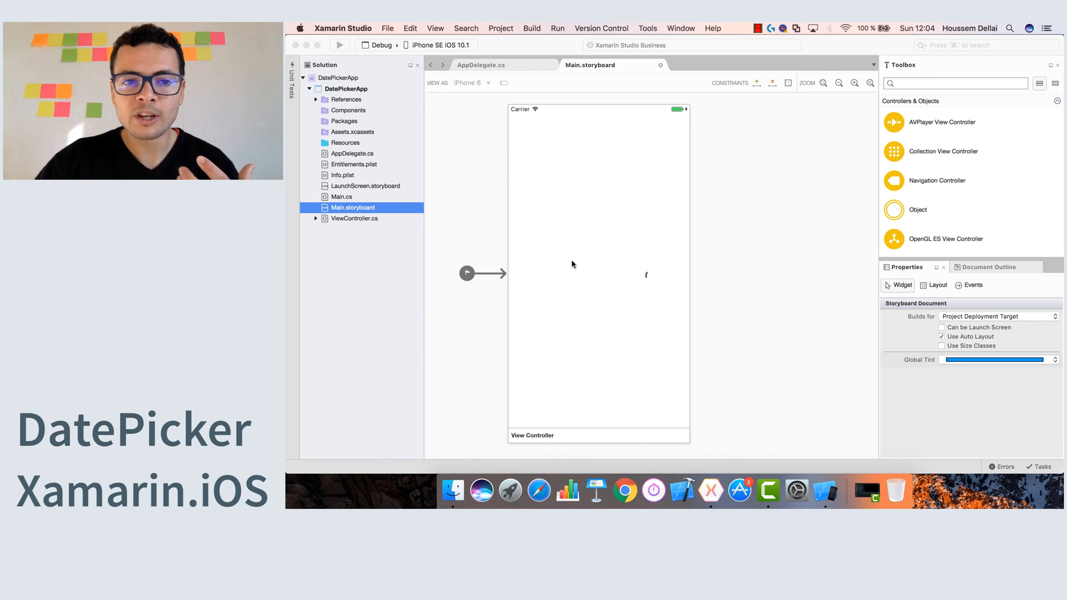
mouse_move(610, 281)
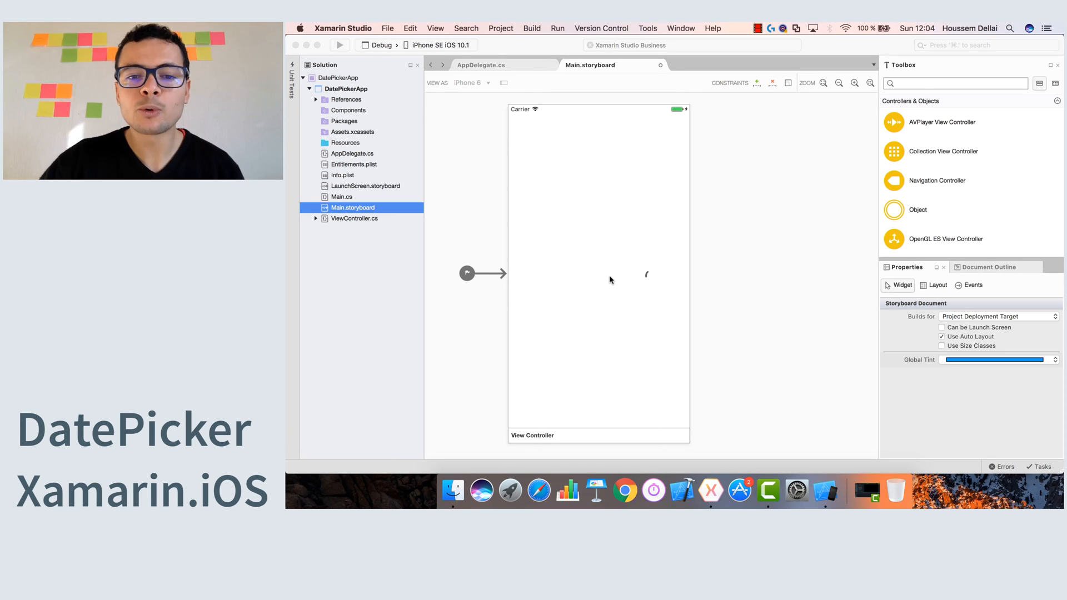
mouse_move(618, 304)
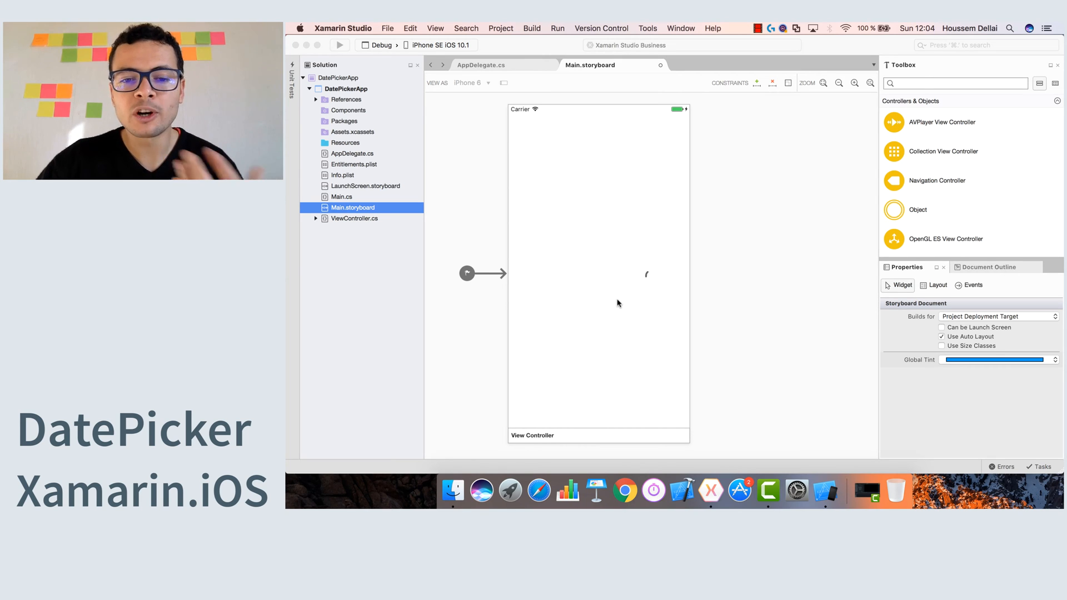
mouse_move(712, 314)
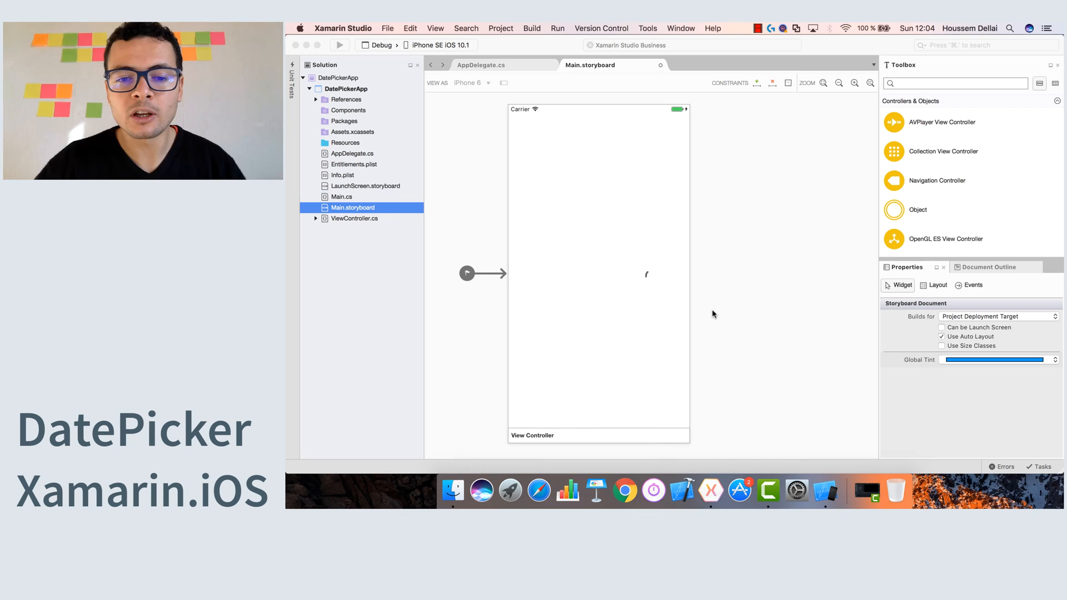
Drag a Date Picker from the Toolbox onto the view controller.
click(469, 82)
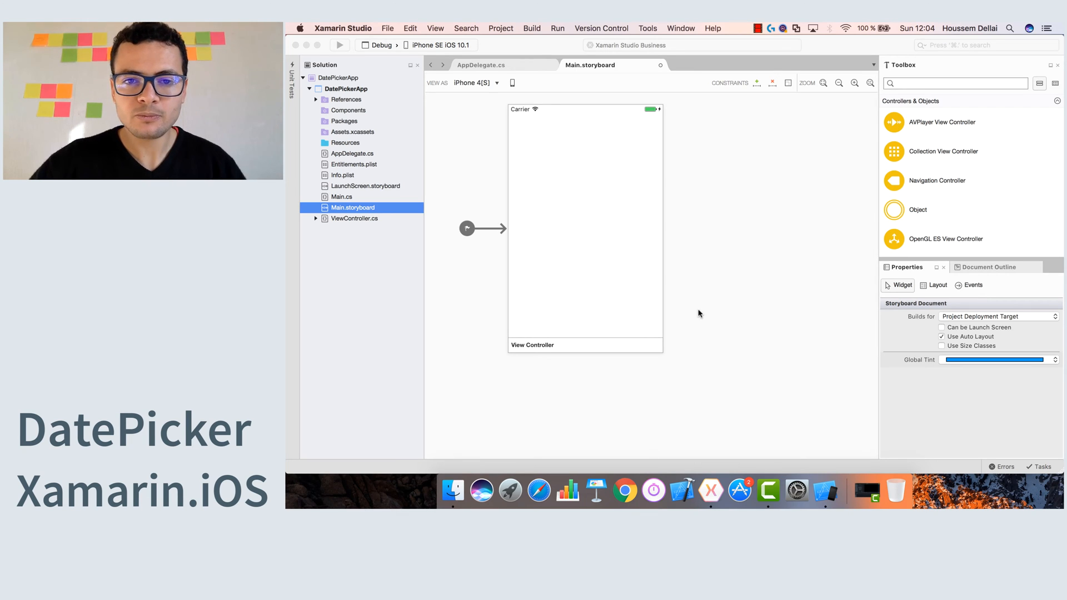
mouse_move(569, 212)
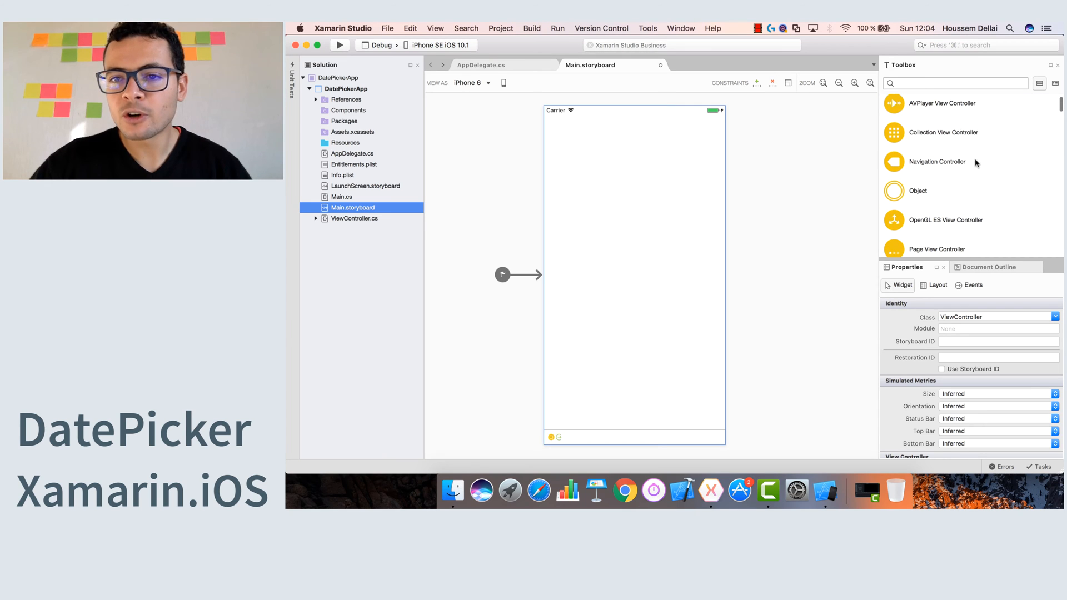
scroll(down, 3)
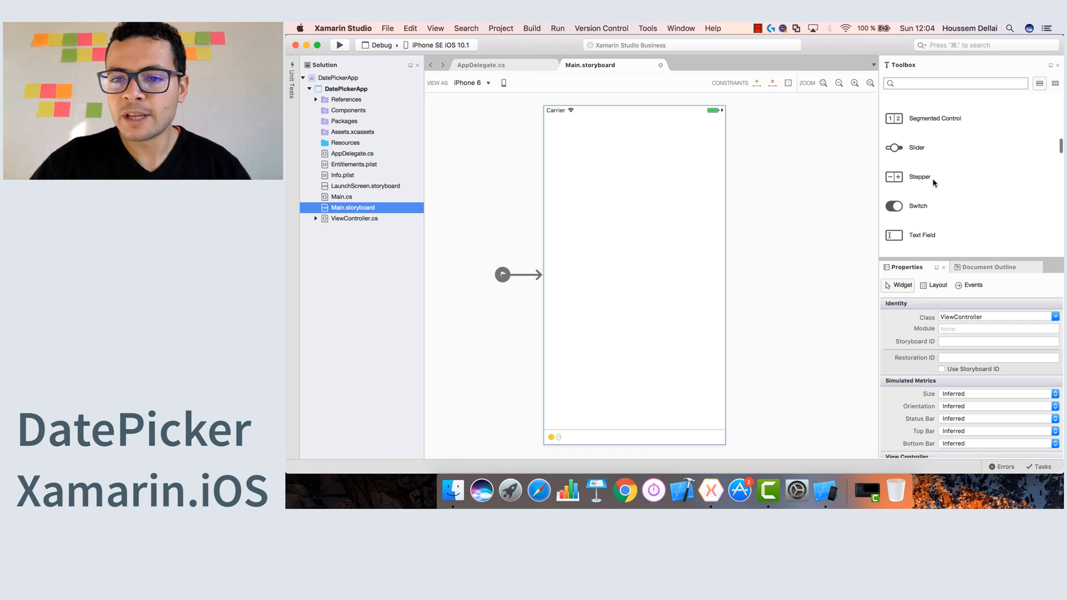
scroll(down, 3)
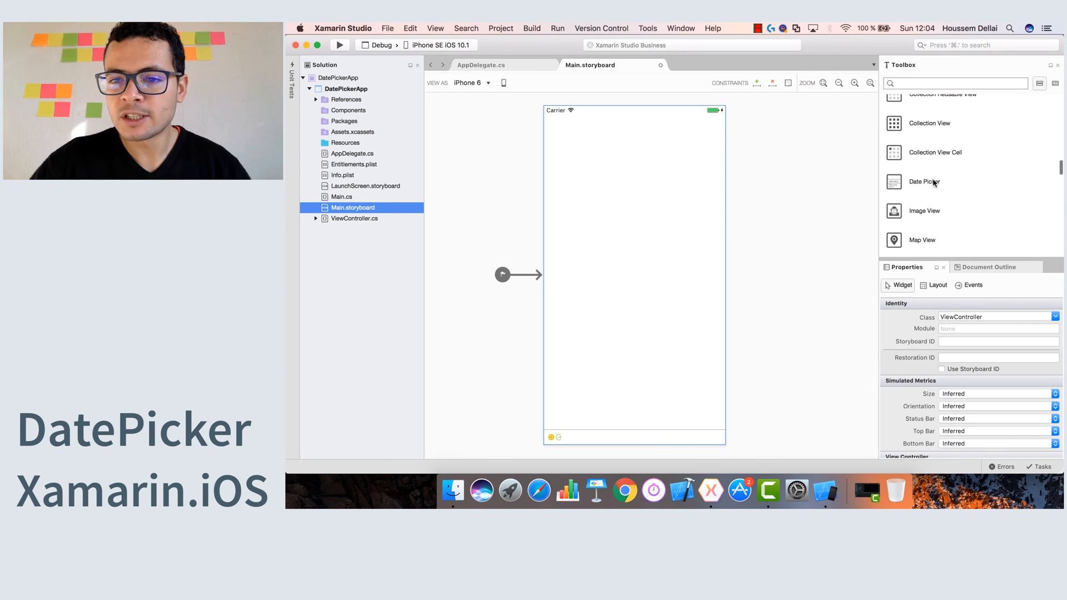
drag(924, 181, 631, 243)
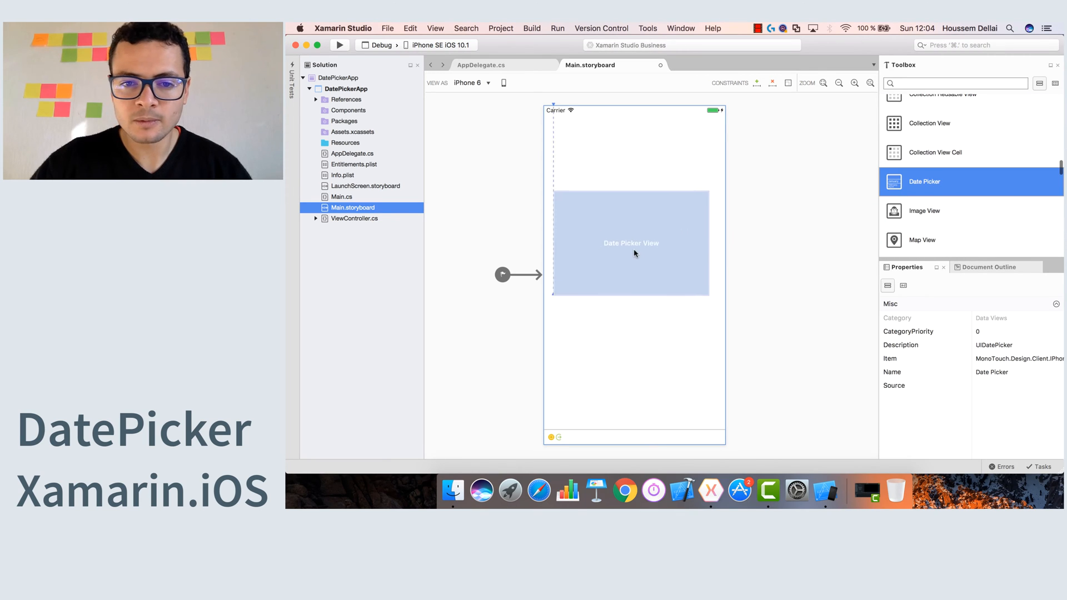
Centre the date picker near the top and select it to show its properties.
drag(631, 243, 634, 228)
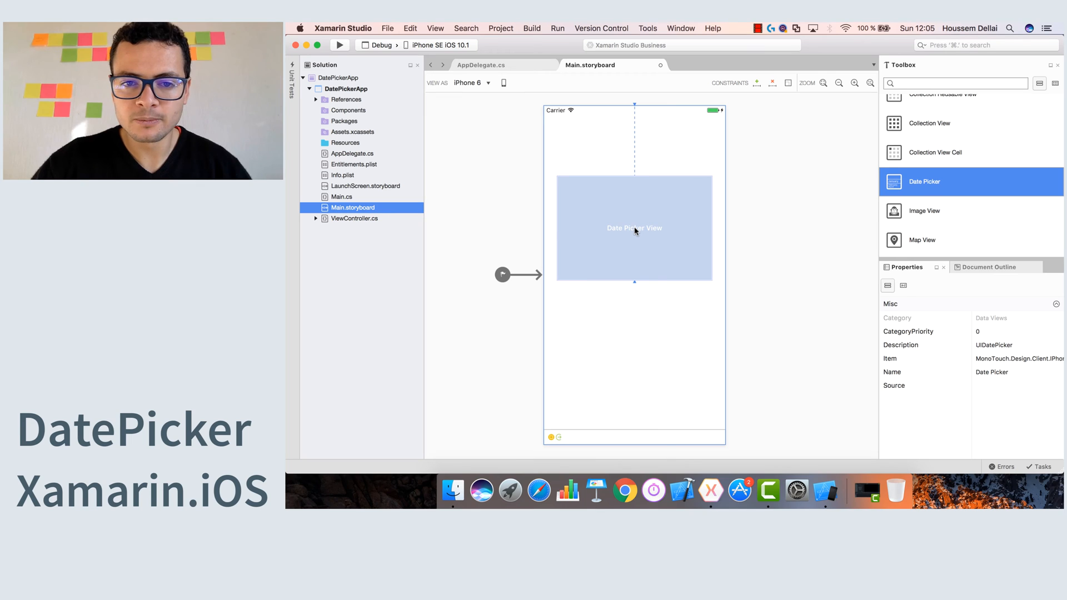
click(711, 269)
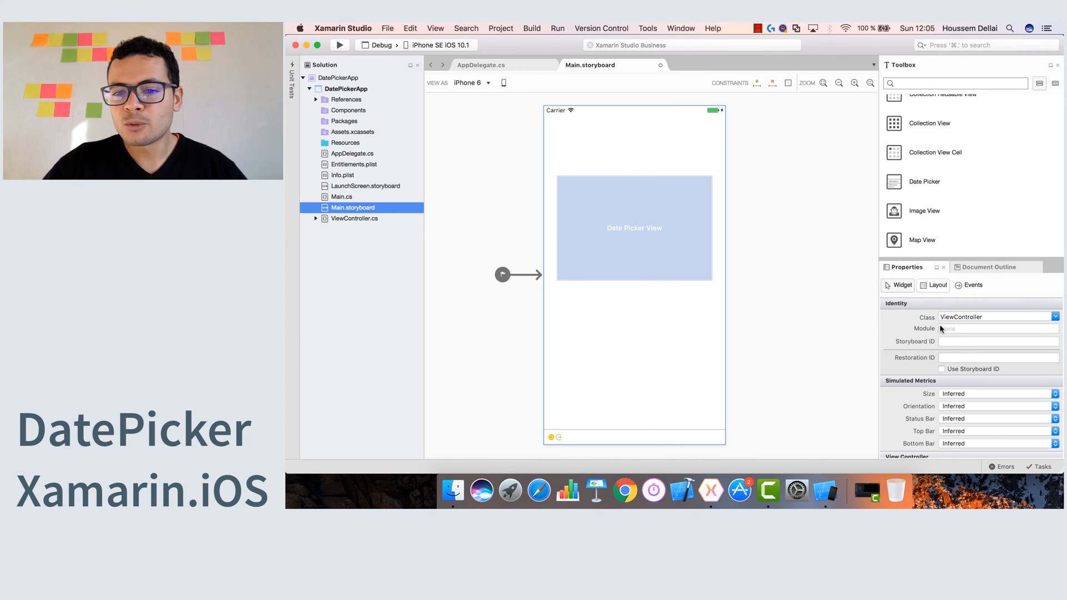
click(633, 228)
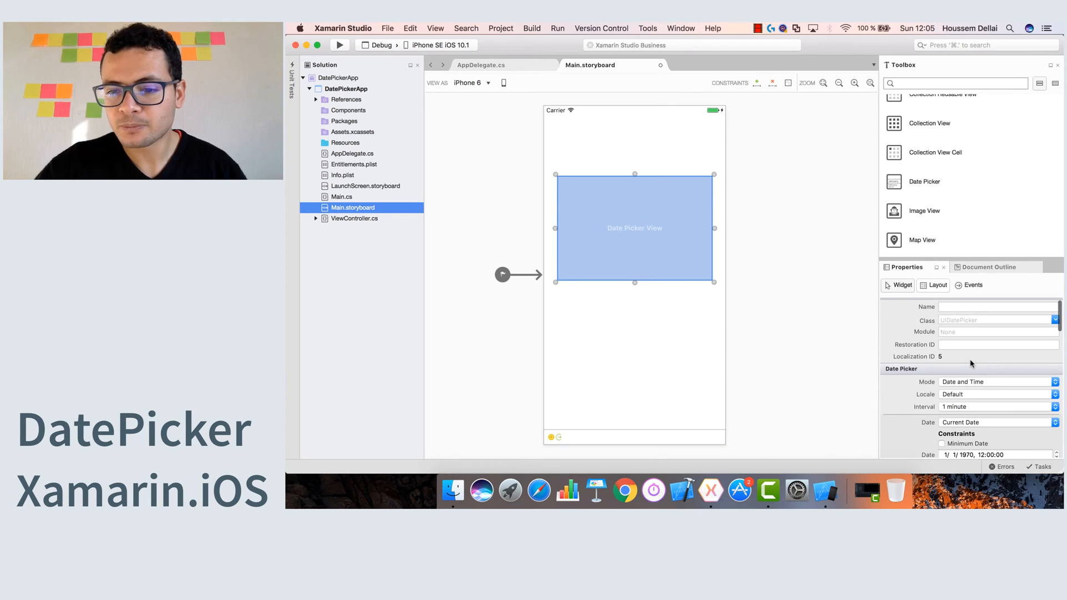
Set the date picker's Mode to Date only.
scroll(down, 3)
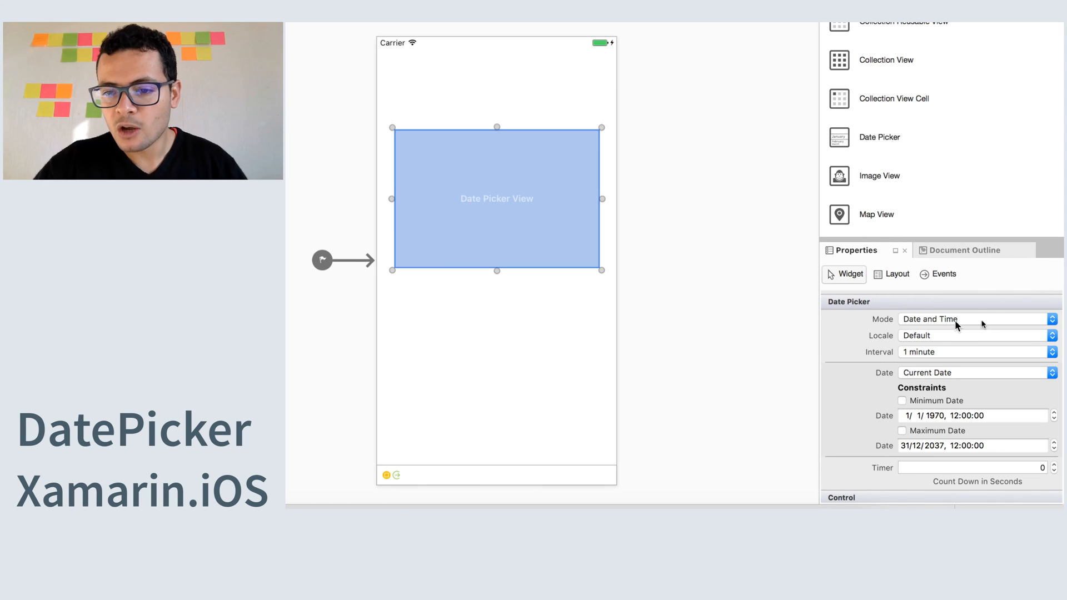
click(977, 319)
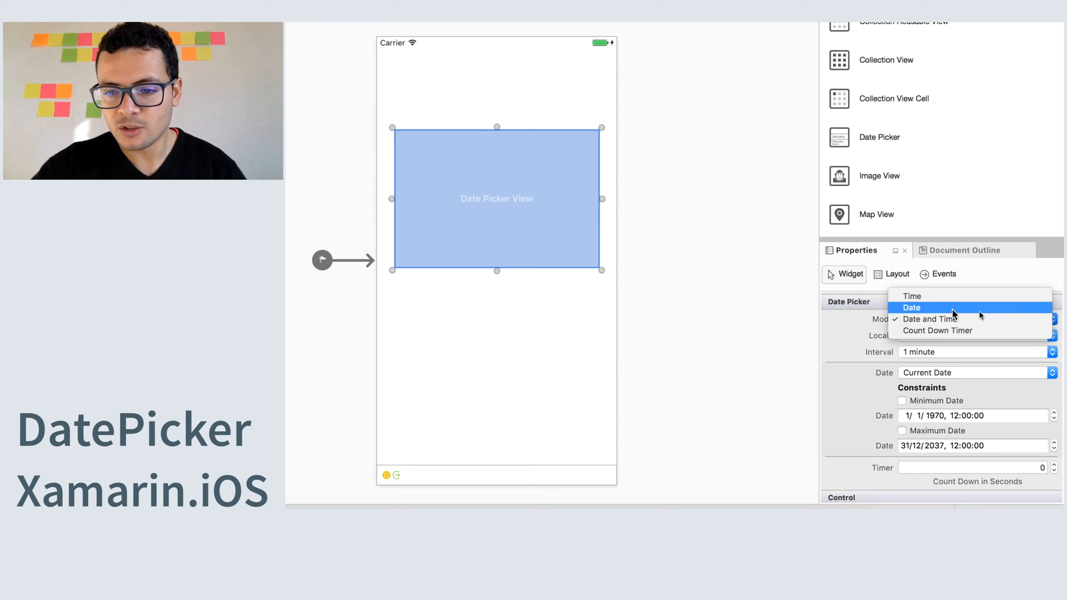
click(911, 307)
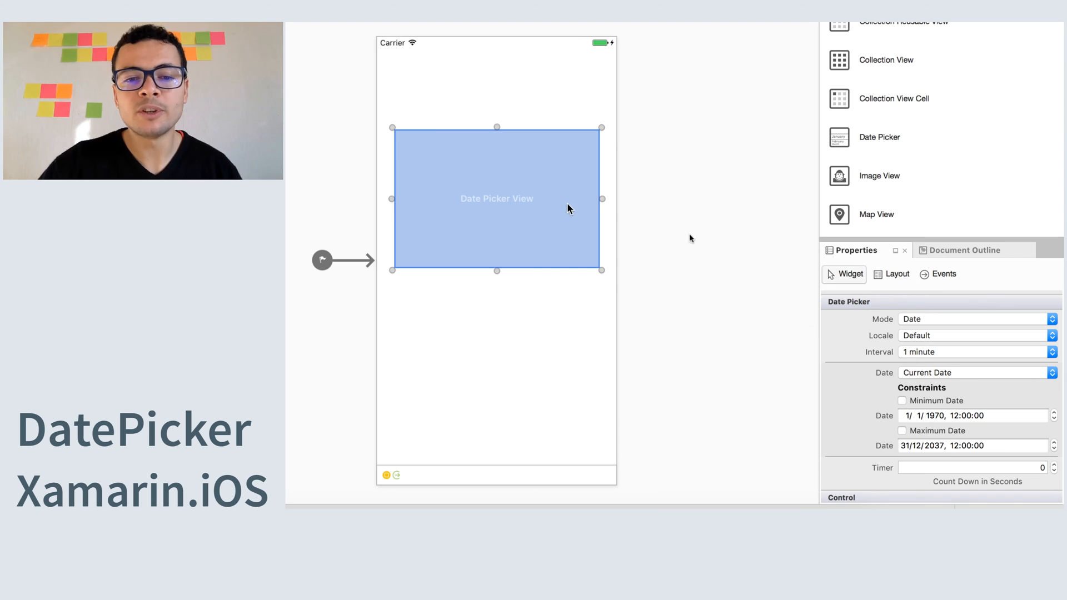
mouse_move(1009, 423)
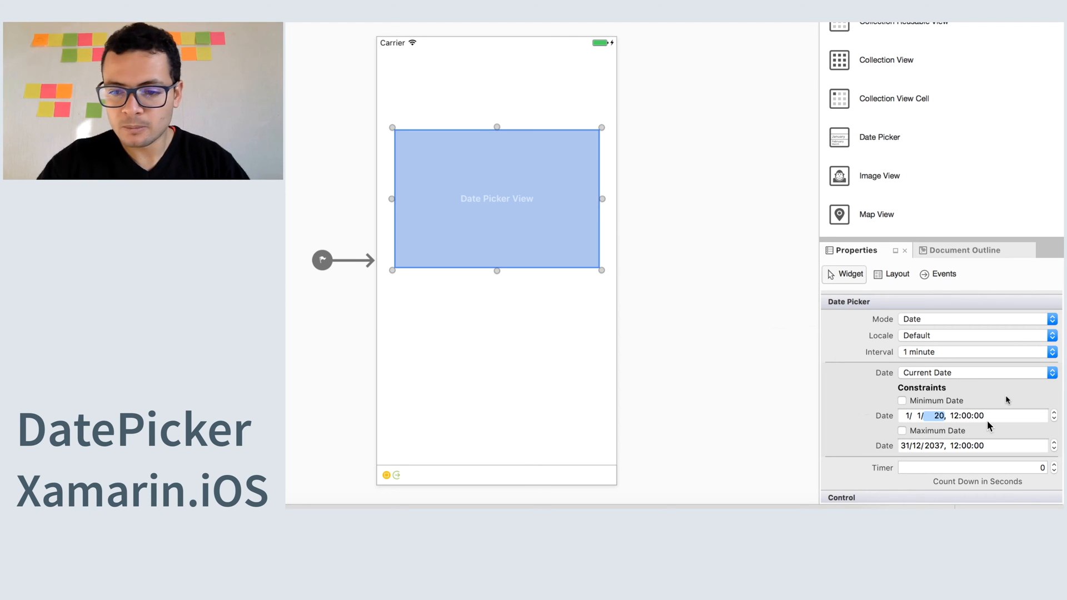
Enable Minimum Date 1/1/2015 and Maximum Date 31/12/2020.
click(903, 400)
text(16)
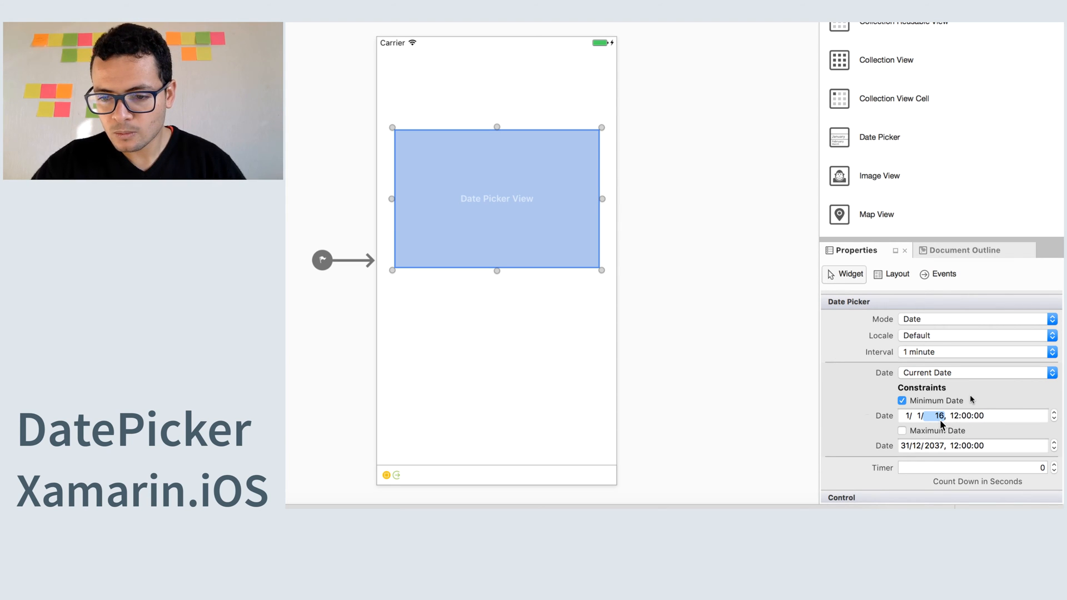
click(938, 446)
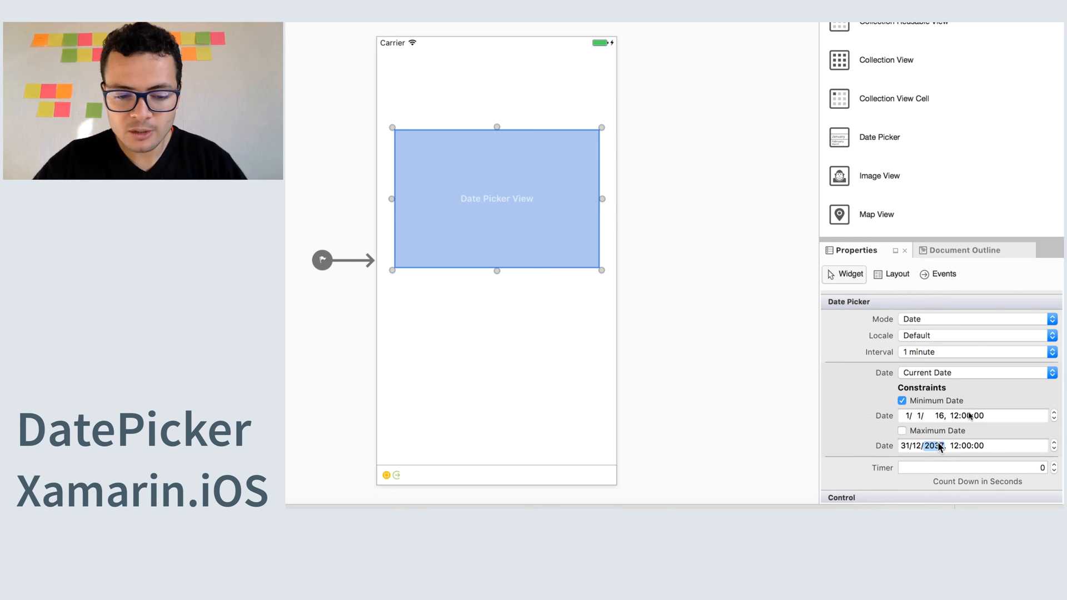
click(902, 430)
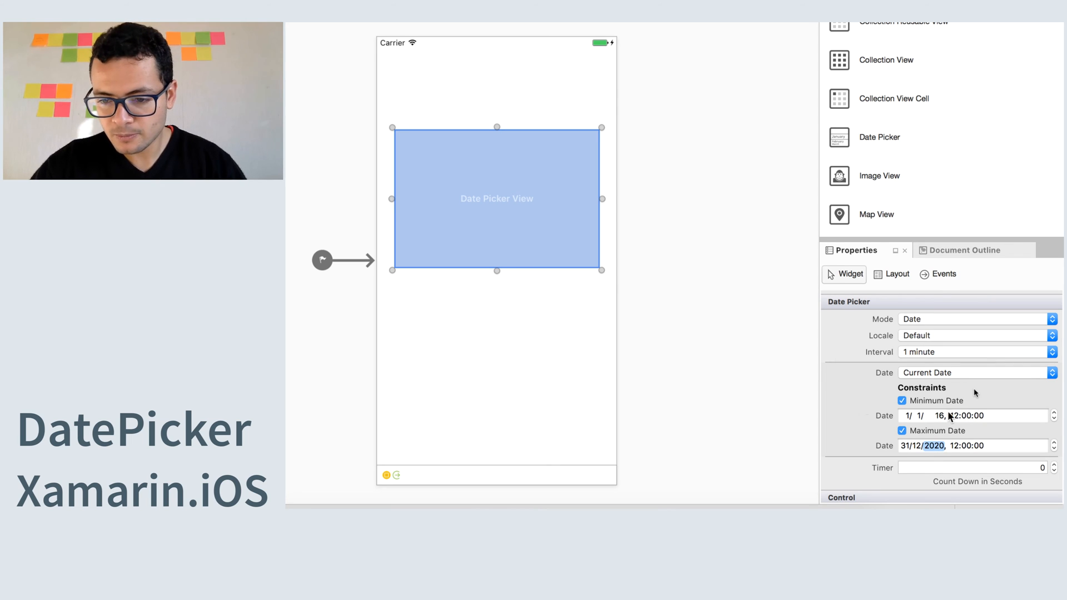
click(939, 416)
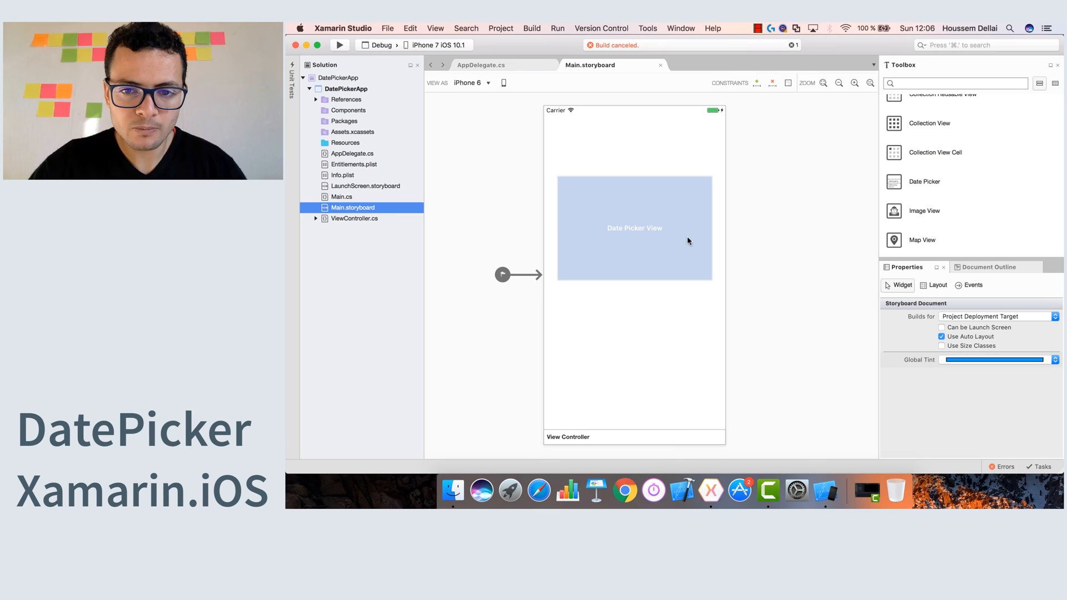
Run the app to build and launch it in the simulator.
click(633, 228)
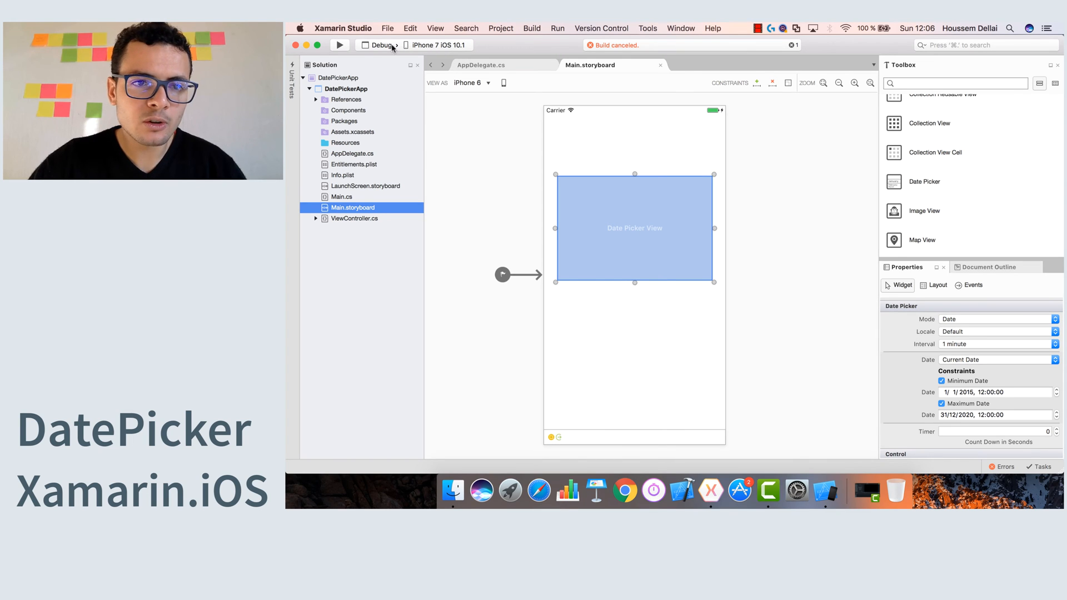
click(338, 45)
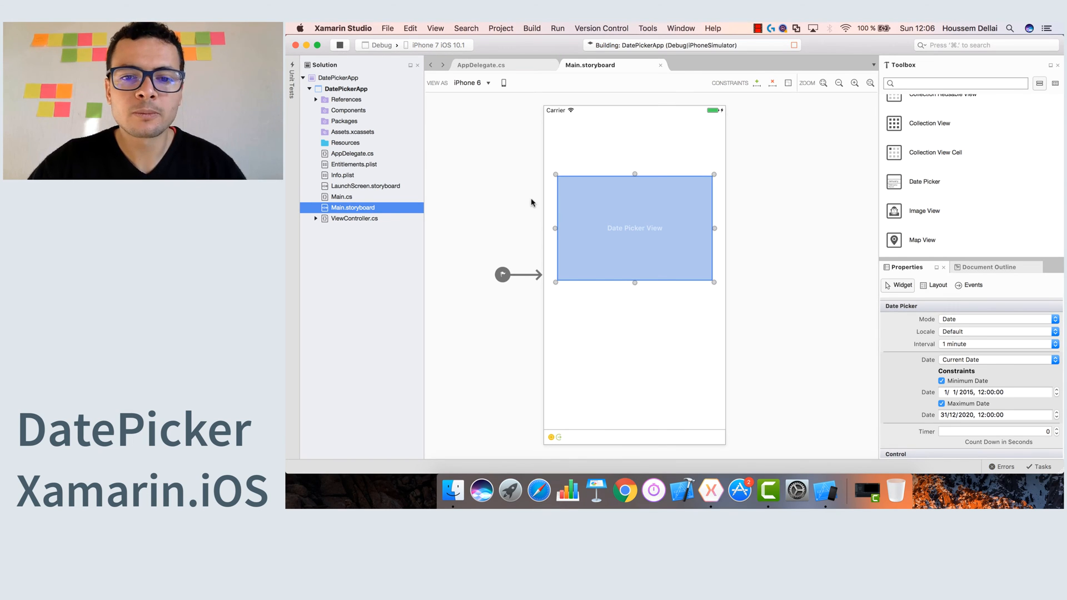
Watch the app run in the simulator, picker capped at December 31, 2020.
click(557, 28)
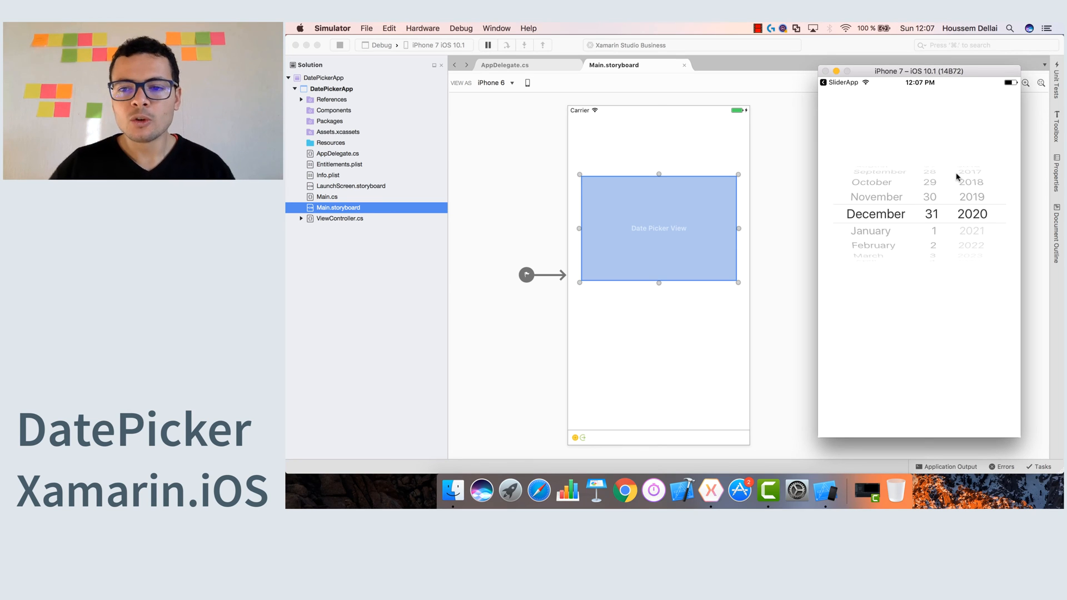
mouse_move(896, 290)
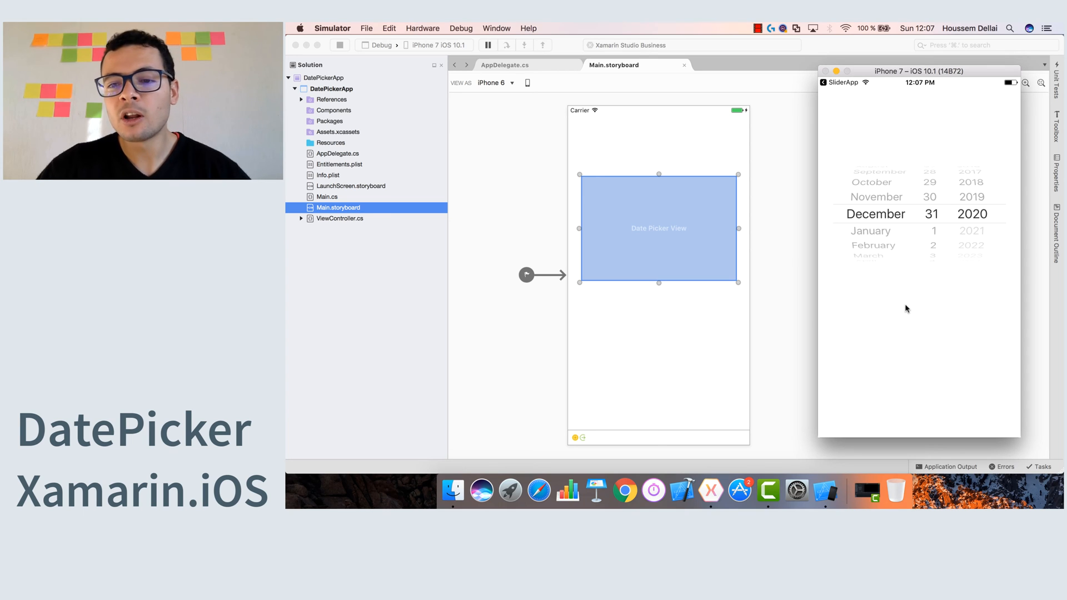
mouse_move(899, 298)
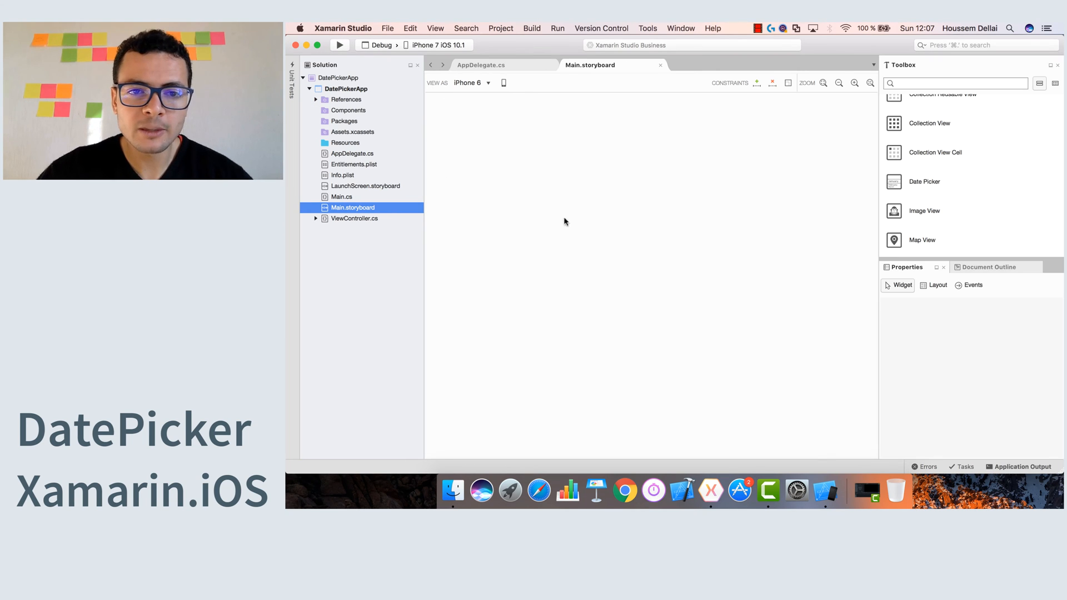
Add a Label below the date picker and name it DateLabel.
drag(923, 181, 635, 228)
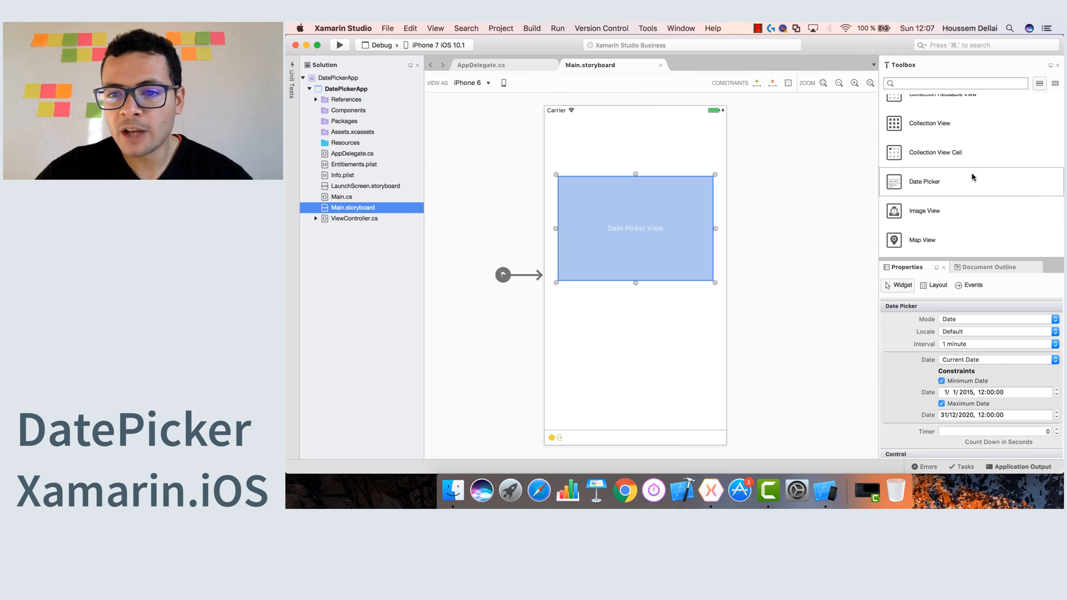
scroll(down, 3)
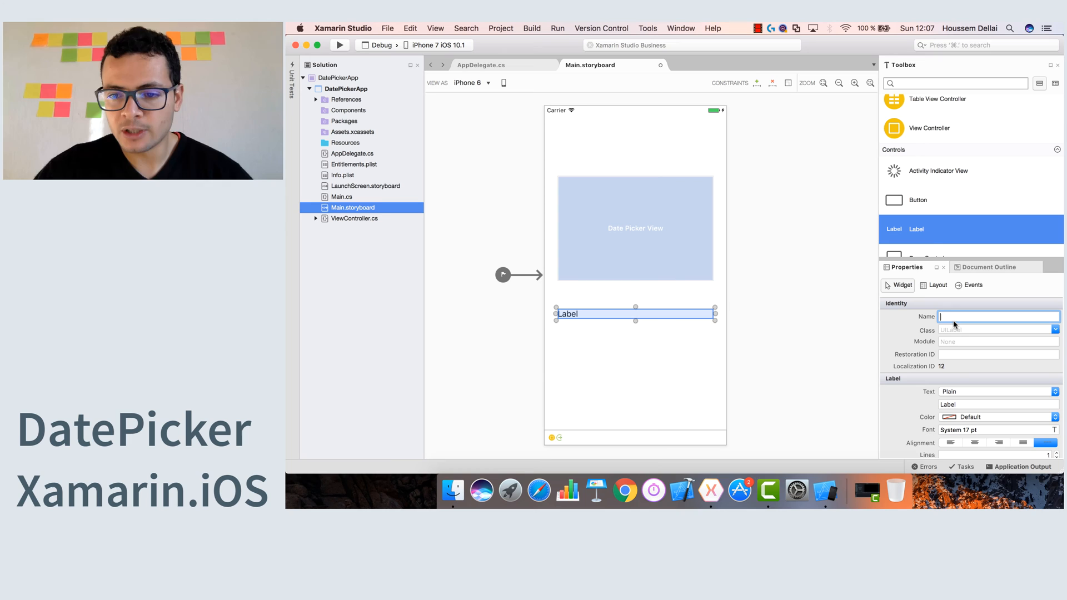
text(dATE)
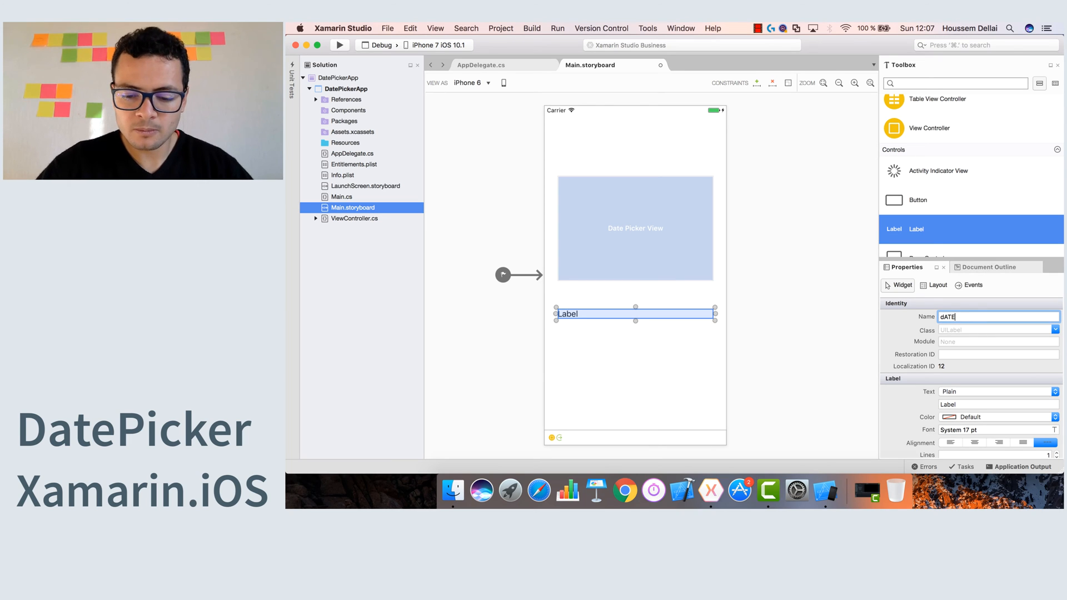
text(lABE)
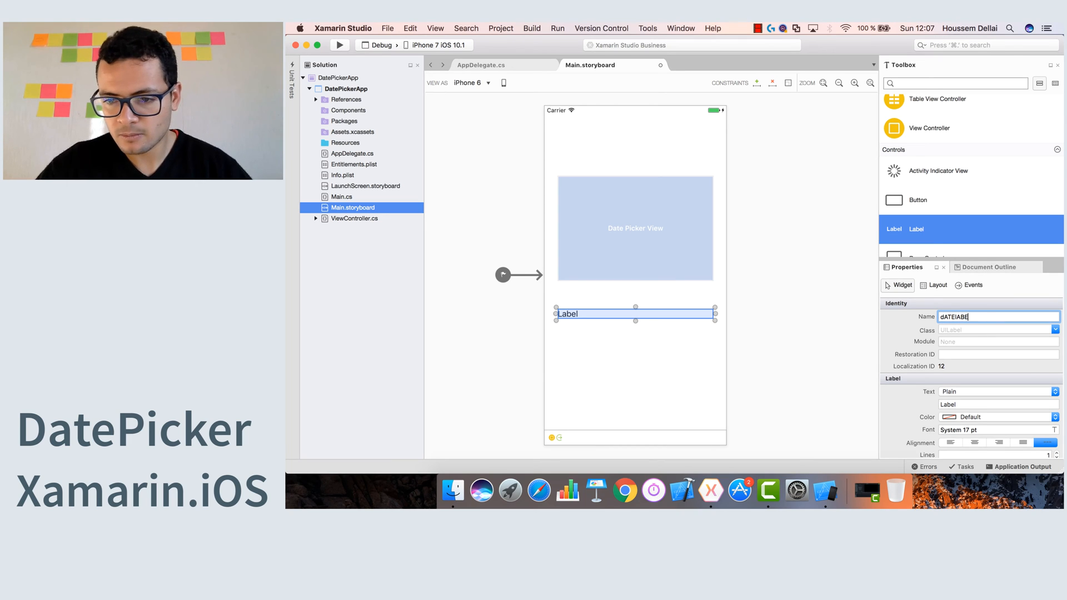
text(DateLabel)
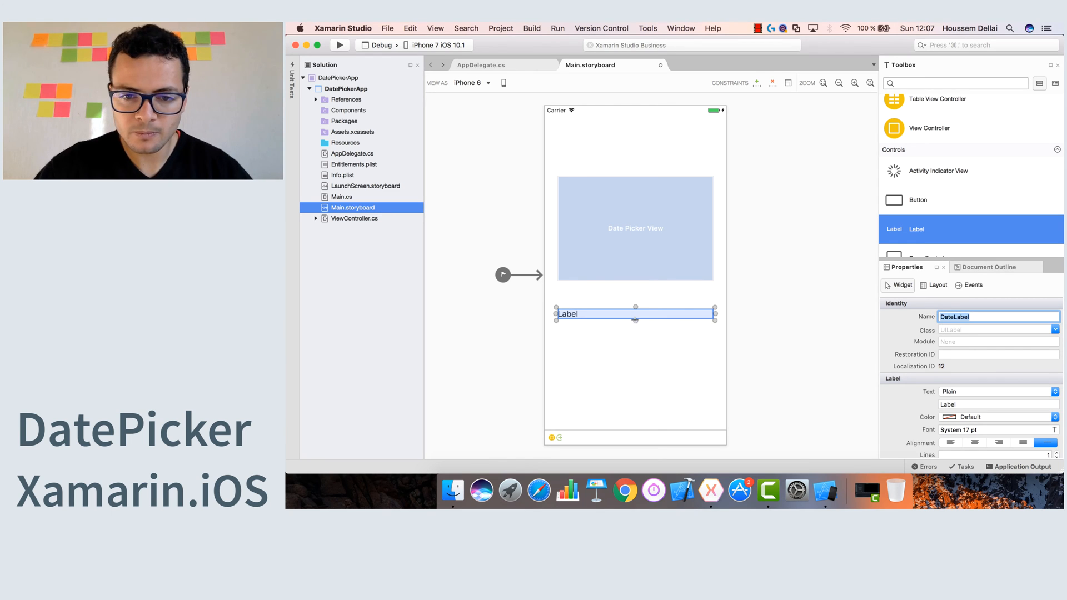
mouse_move(650, 268)
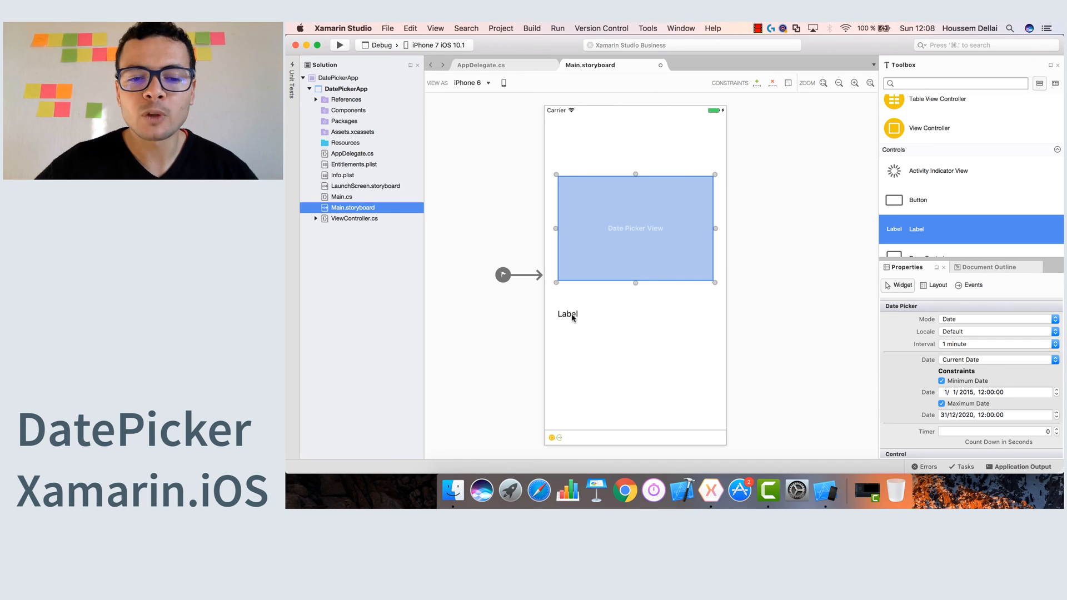
Show the date picker's Events in the Properties pad.
click(567, 314)
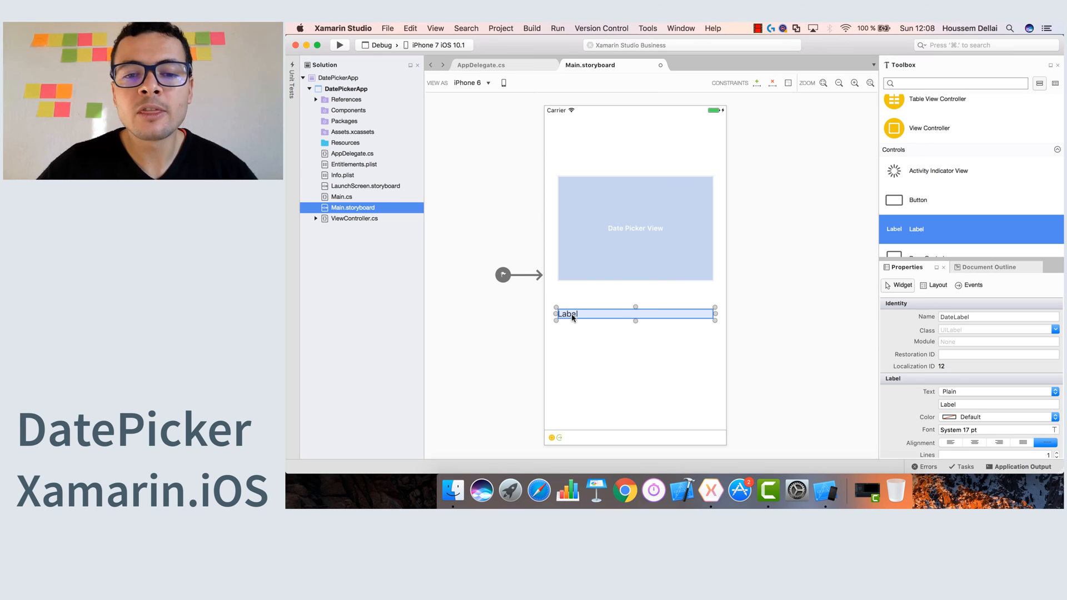
mouse_move(613, 223)
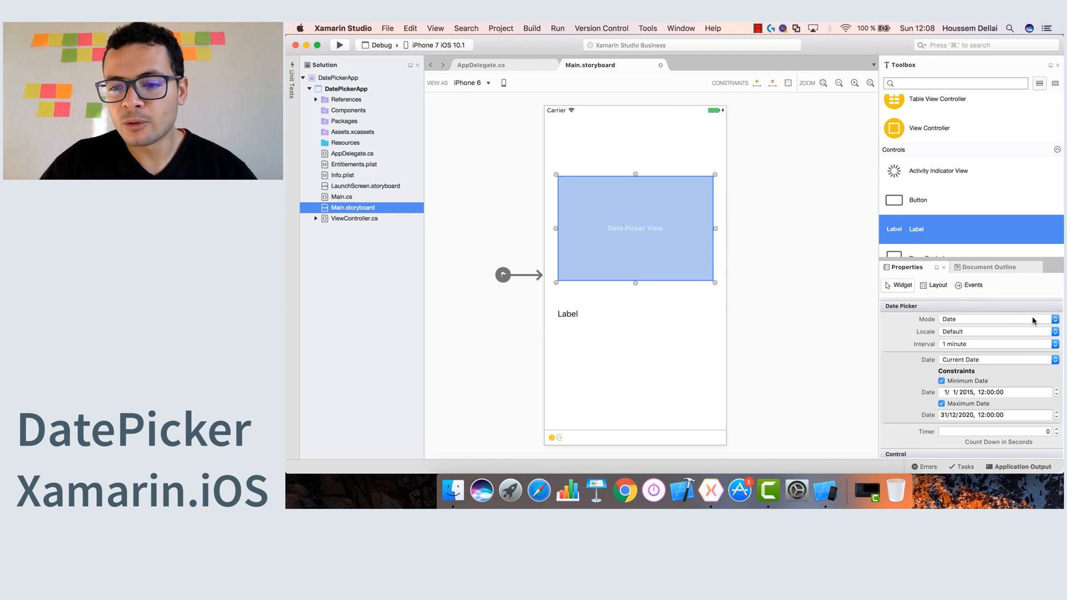
click(974, 284)
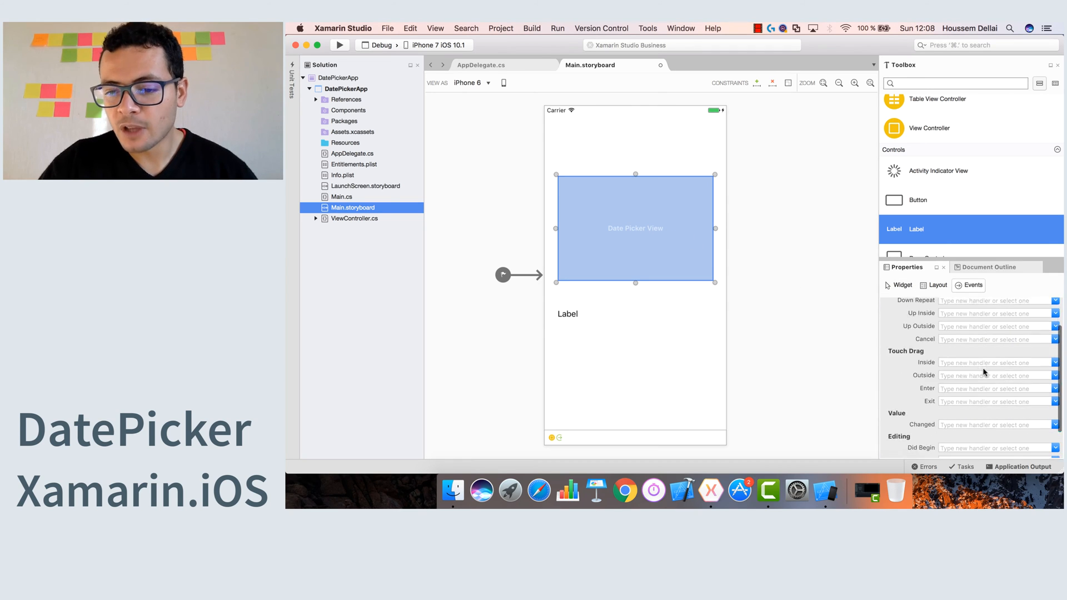
scroll(down, 3)
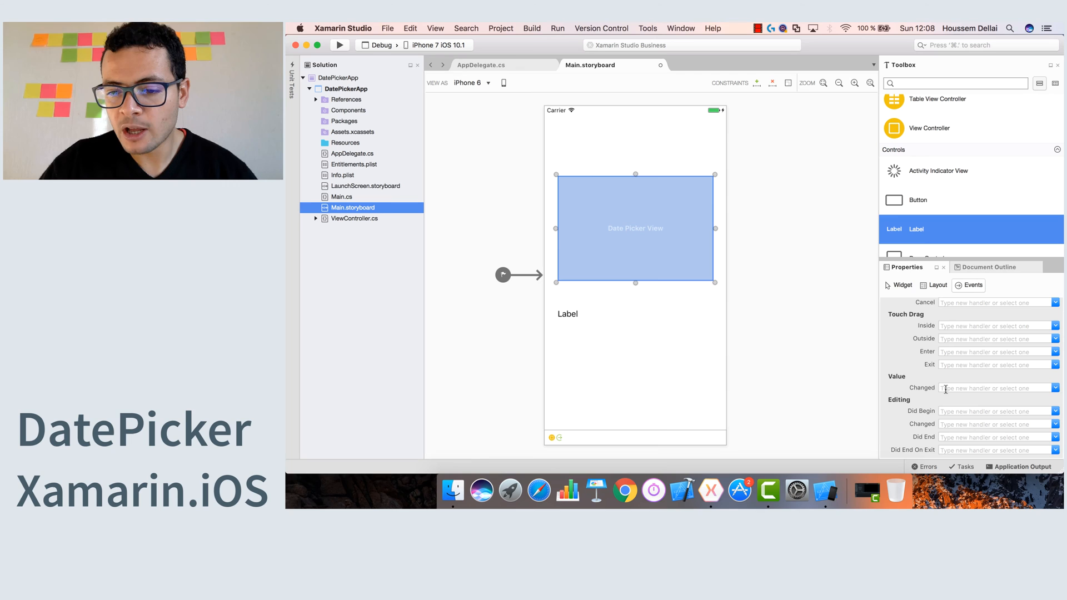
Name the Value Changed handler DateTime_Changed and generate its stub.
click(993, 386)
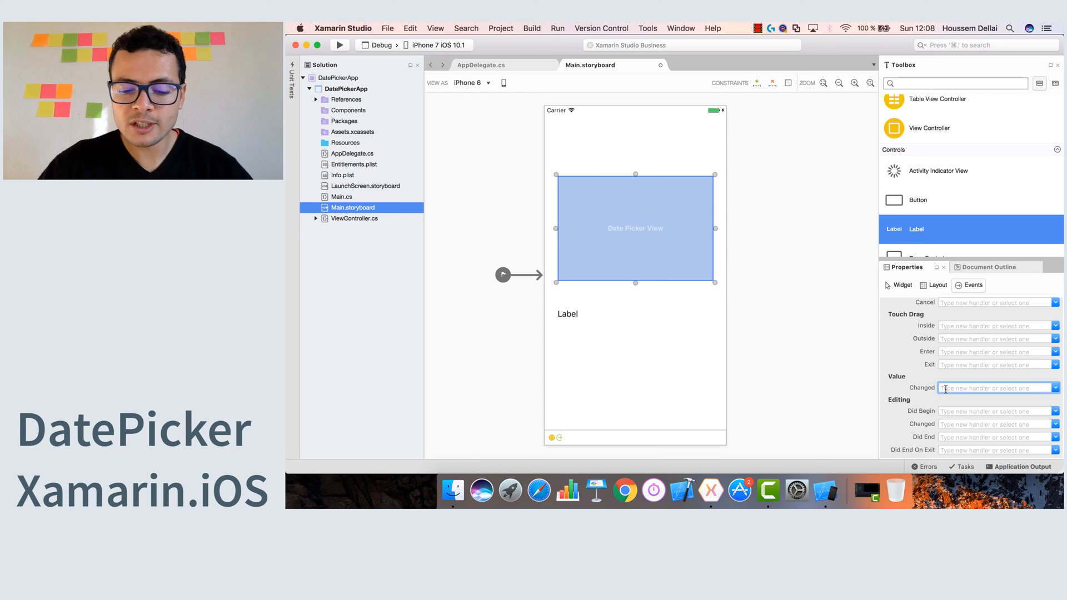
text(DateTime_cHANGED)
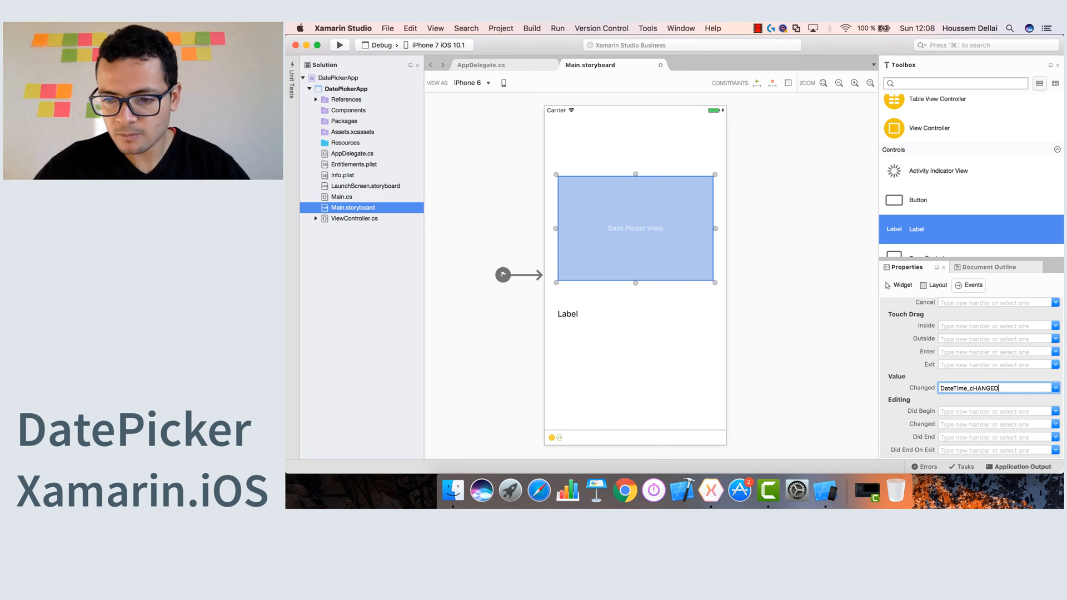
key(BackSpace)
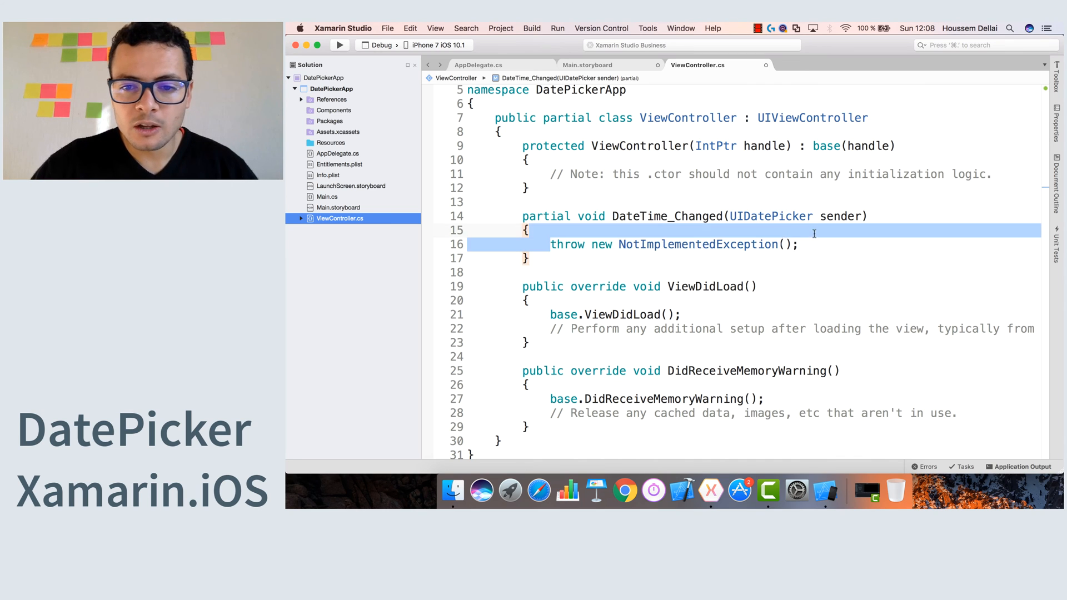
Delete the NotImplementedException line, leaving the handler body empty.
key(Delete)
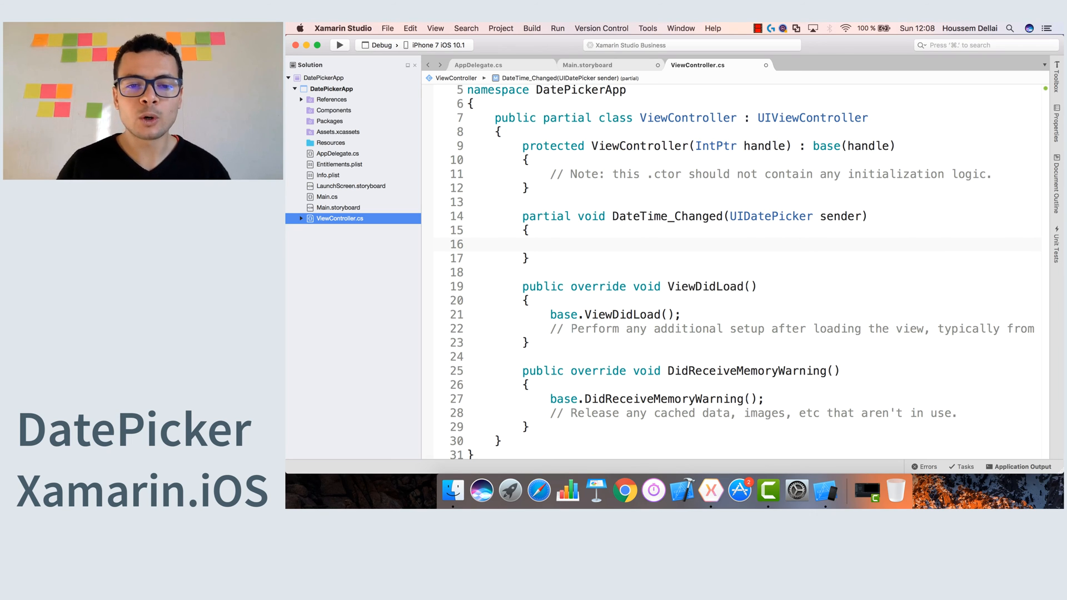
click(551, 245)
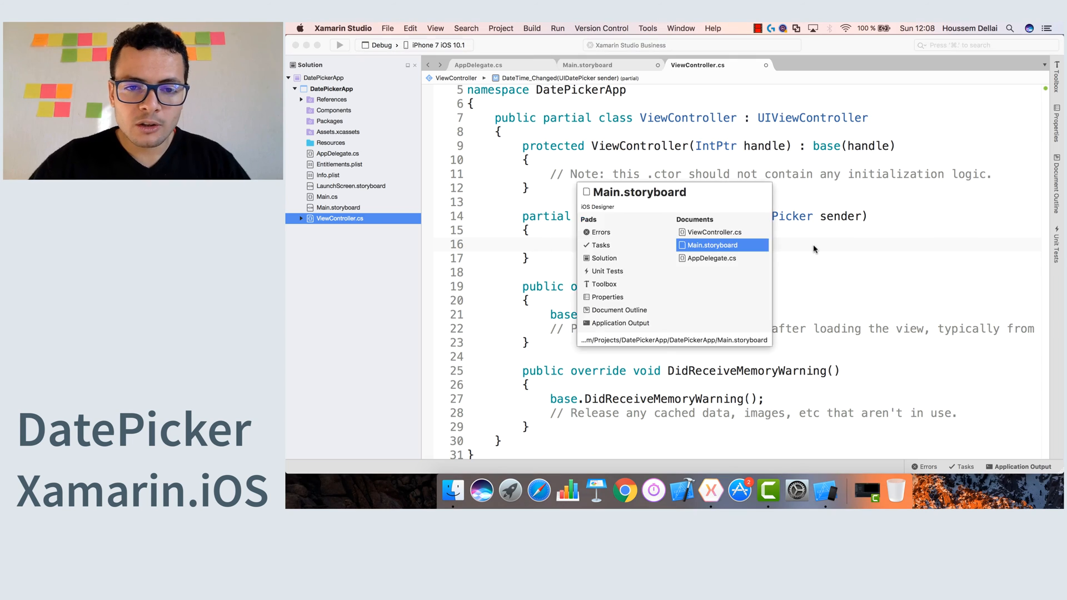
Check the picker's Name MyDatePicker in the storyboard Widget properties.
click(712, 245)
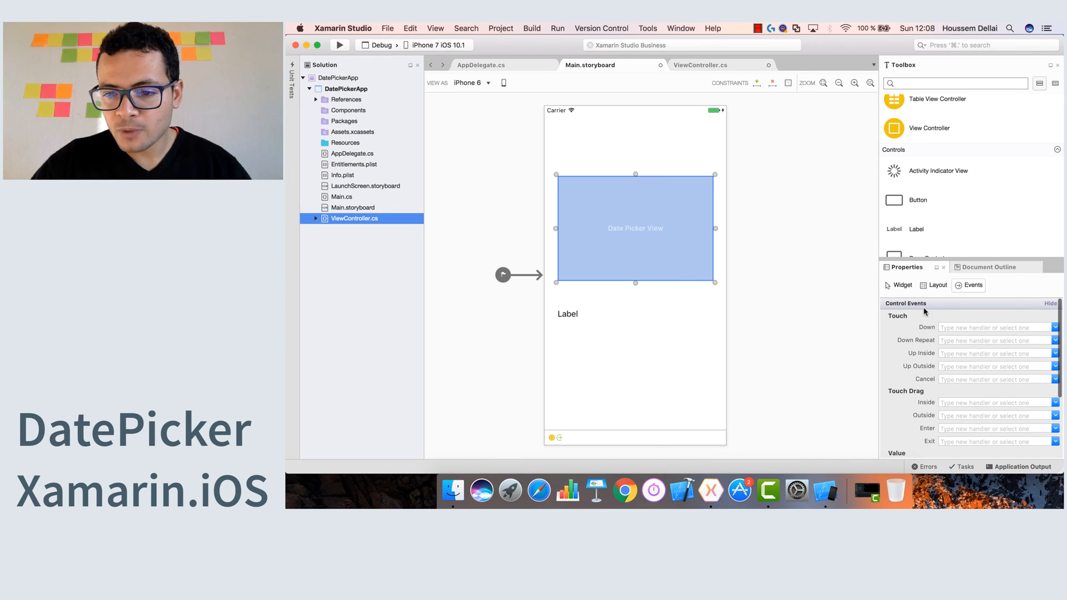
click(902, 286)
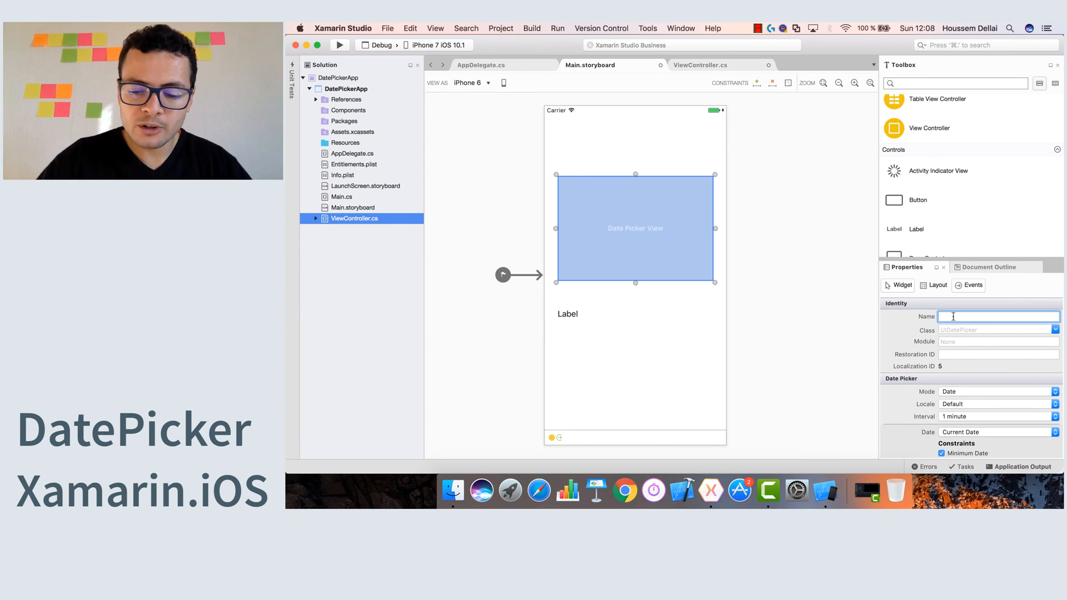
text(MyDate)
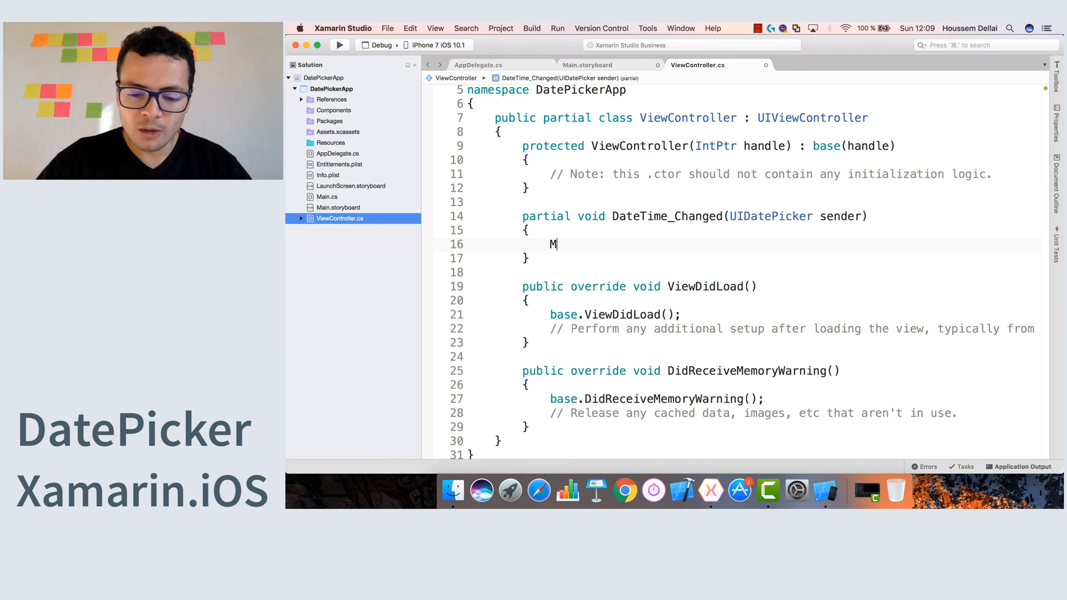
Write NSDate date = MyDatePicker.Date; inside the handler.
text(yDatePicker.)
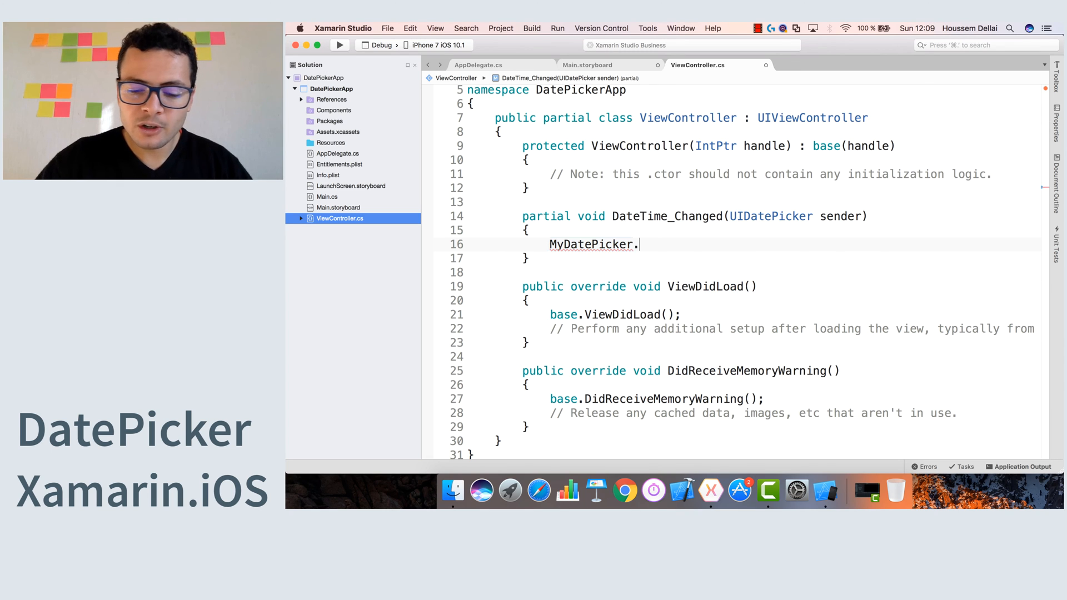
text(D)
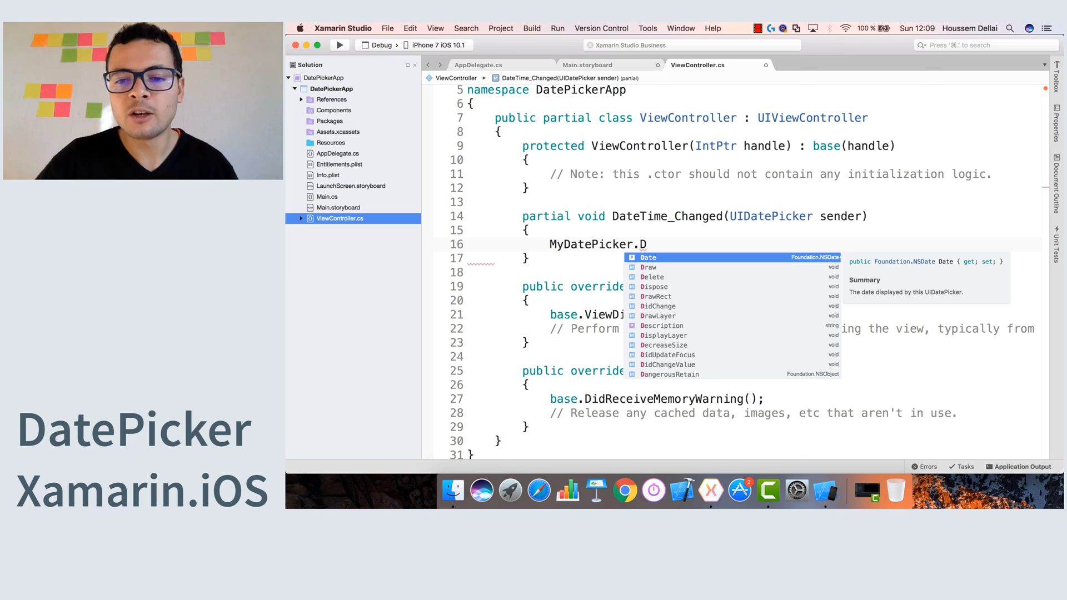
text(ate;)
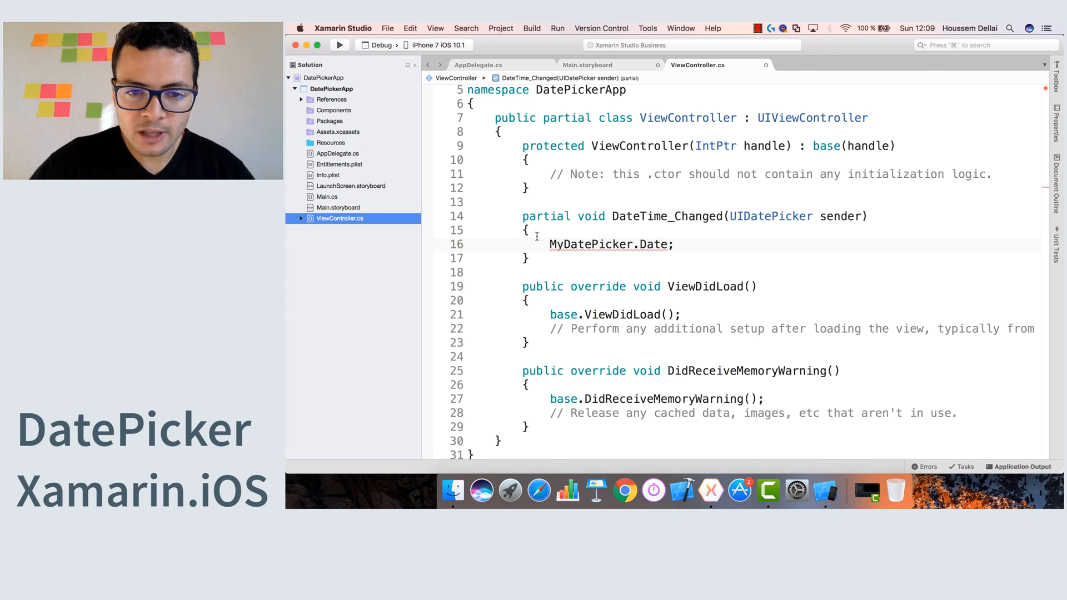
double_click(590, 244)
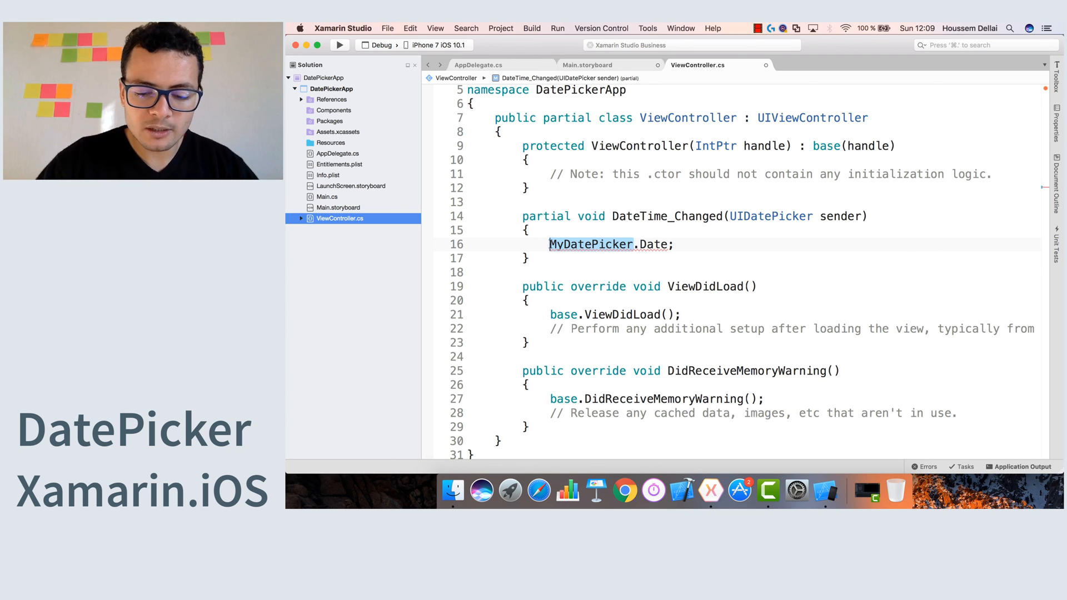
text(NSDate d)
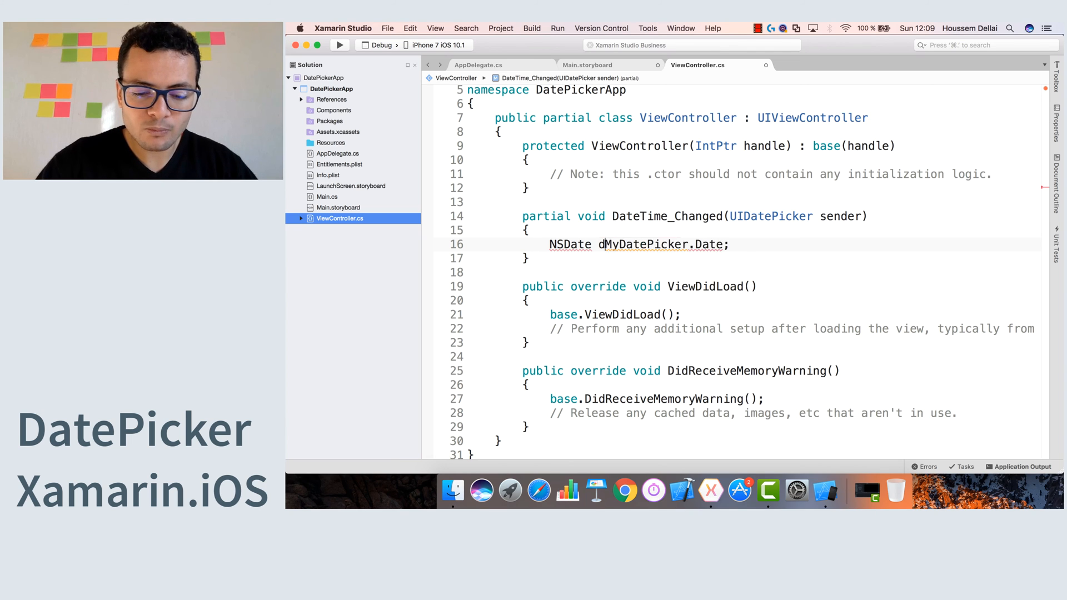
text(ate =)
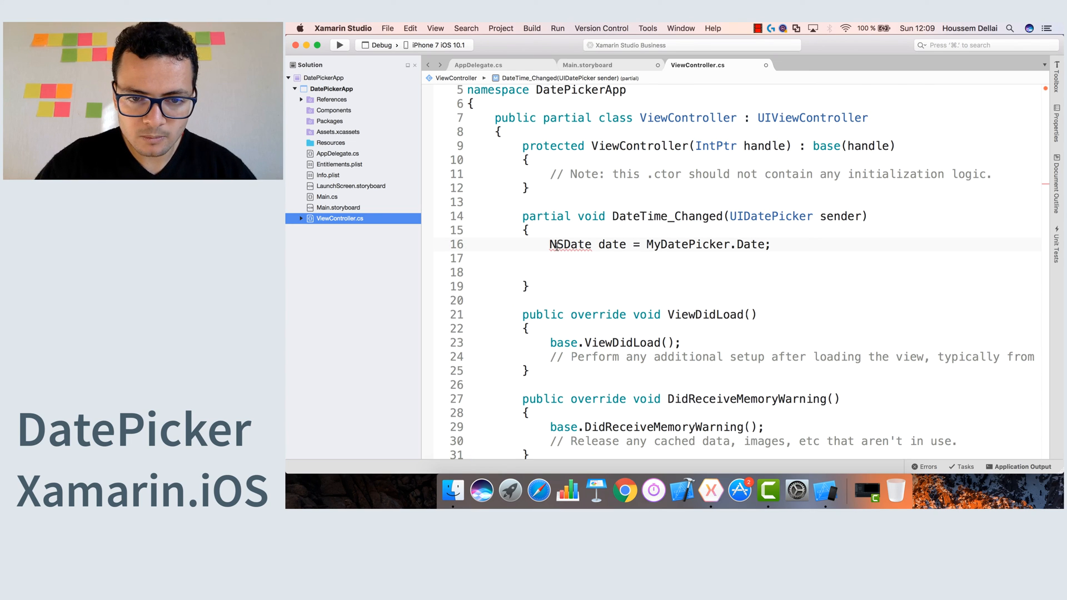
Apply a Quick Fix so the NSDate type resolves.
right_click(561, 245)
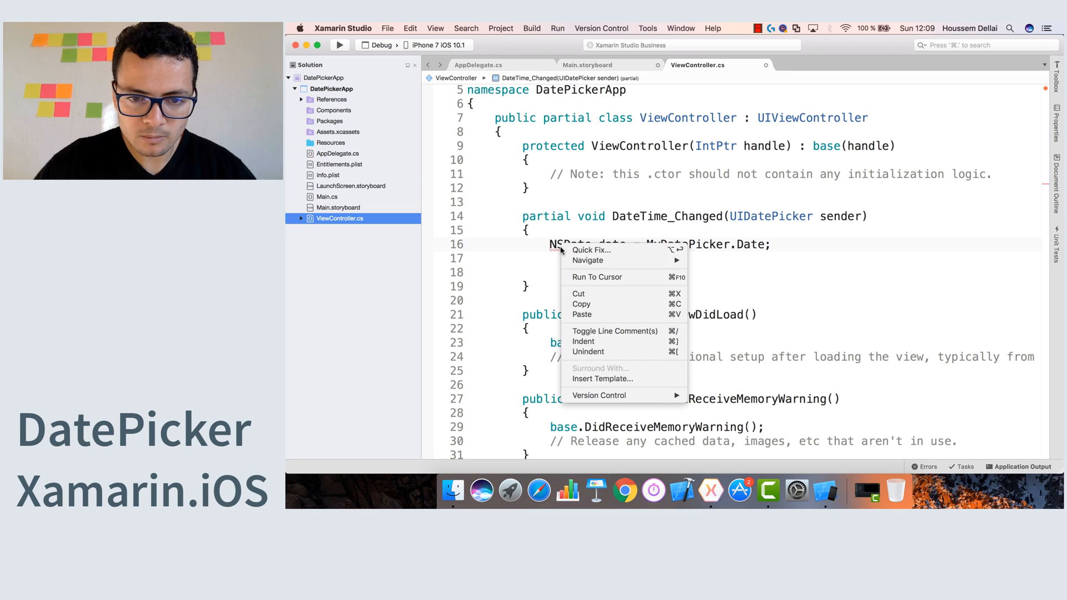
mouse_move(590, 250)
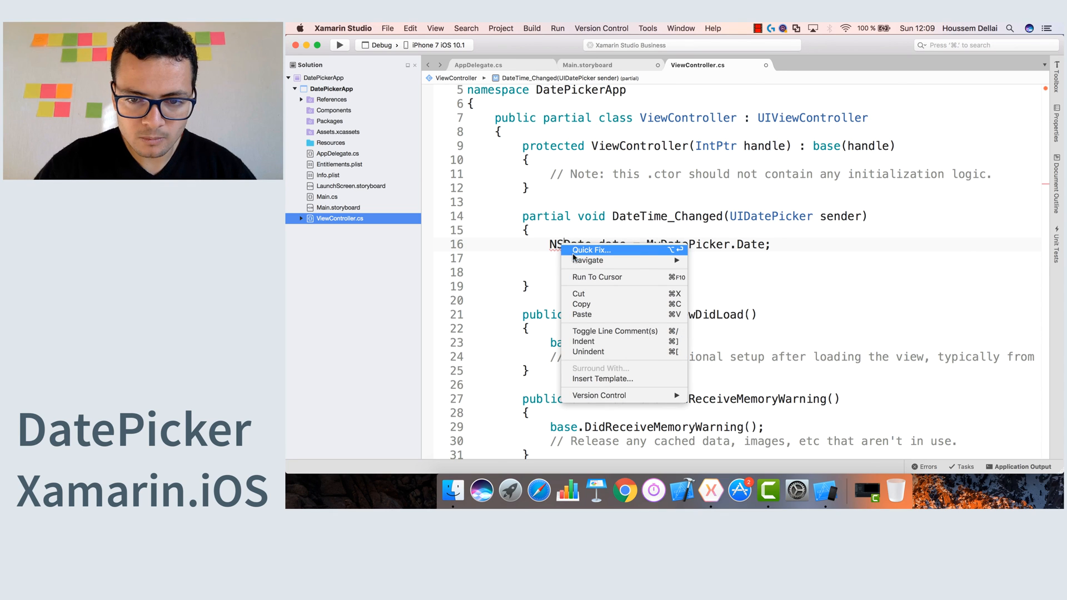
click(591, 250)
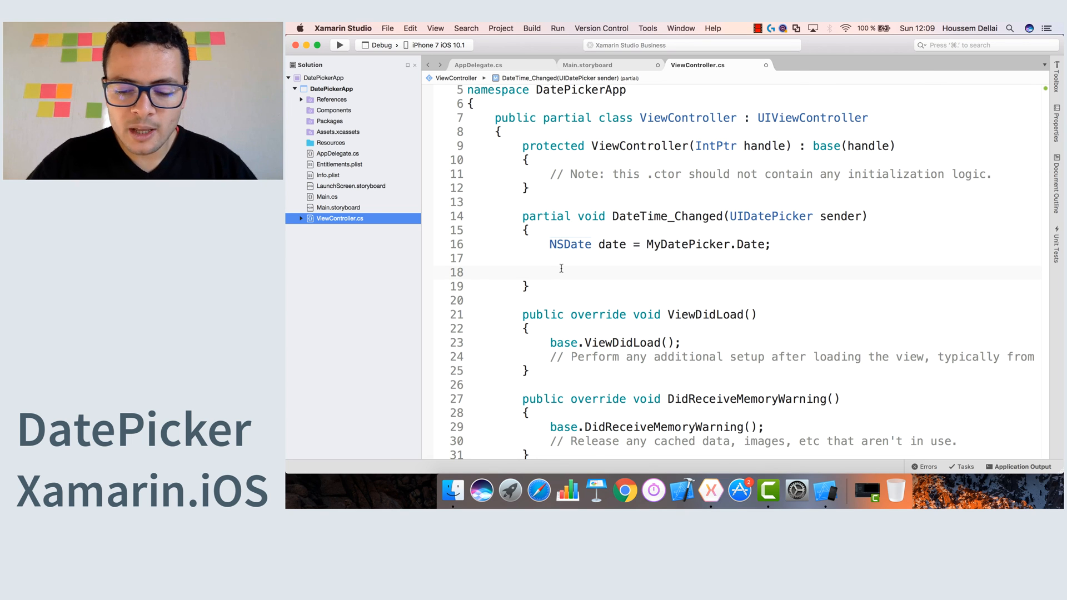
Add DateLabel.Text = date.ToString(); to DateTime_Changed and start building DatePickerApp.
text(DateLabel.Text =)
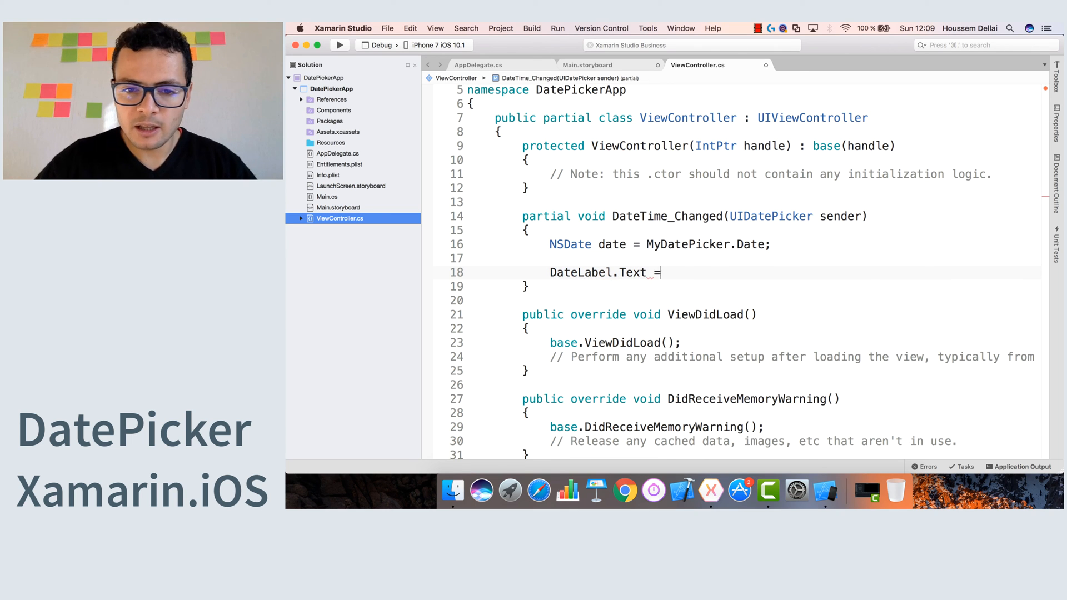
text(date)
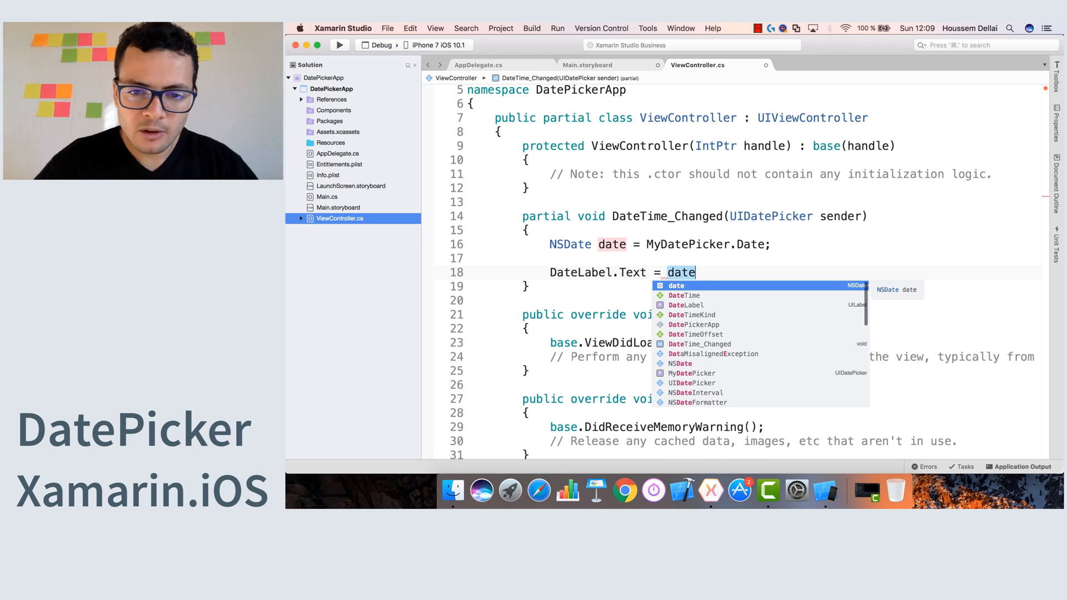
key(Escape)
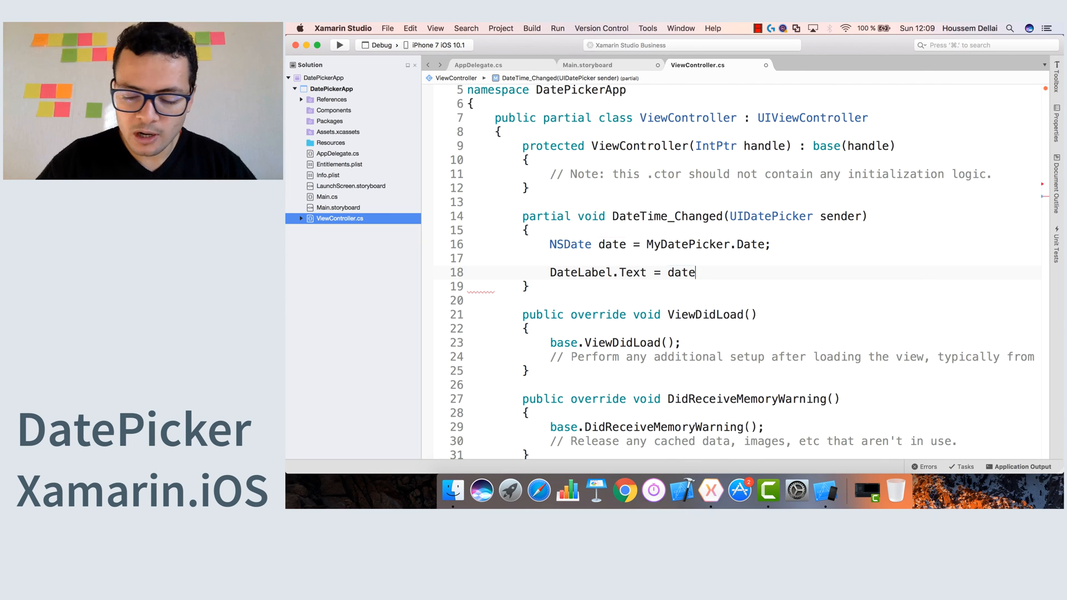
text(.)
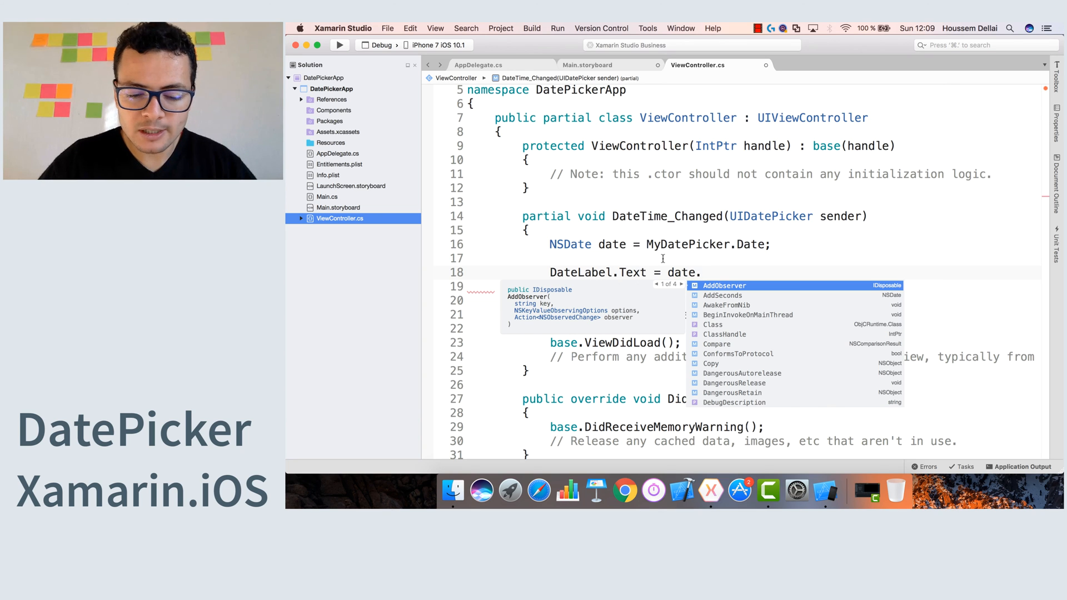
text(ToString();)
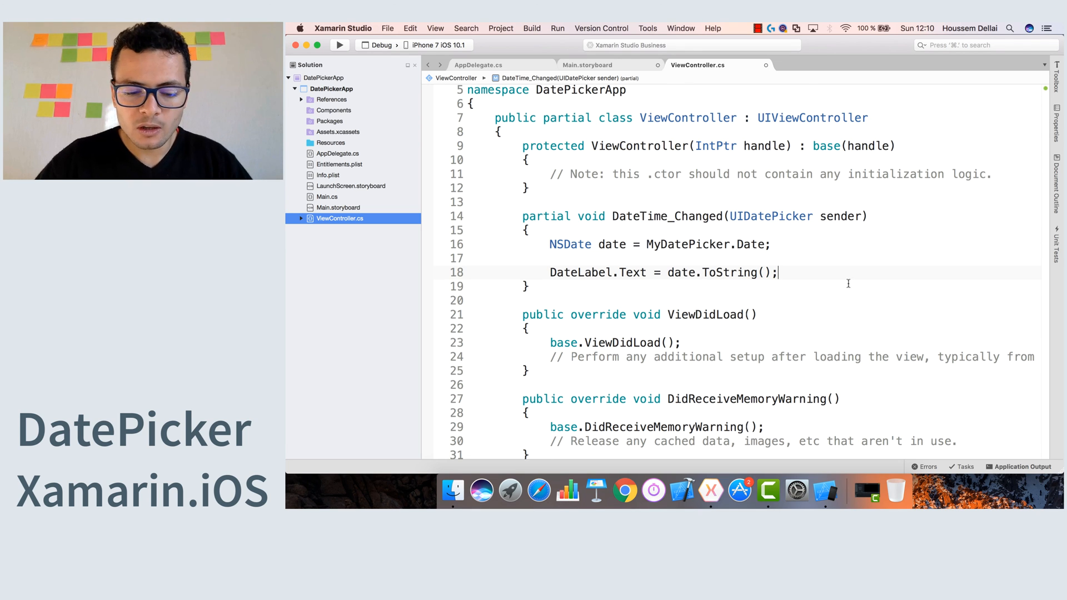
click(339, 44)
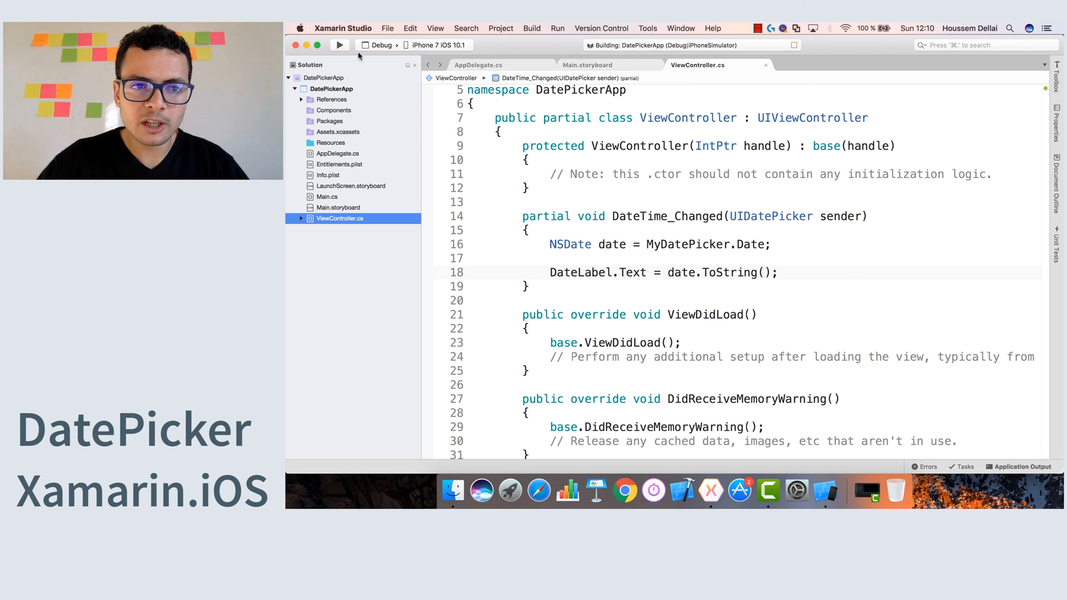
click(340, 45)
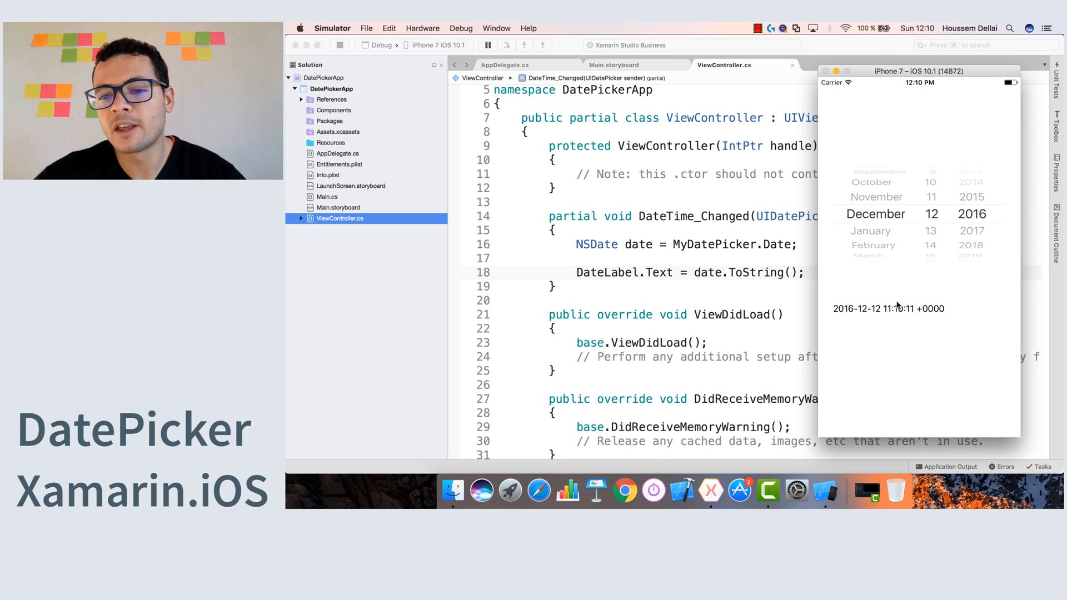
mouse_move(897, 244)
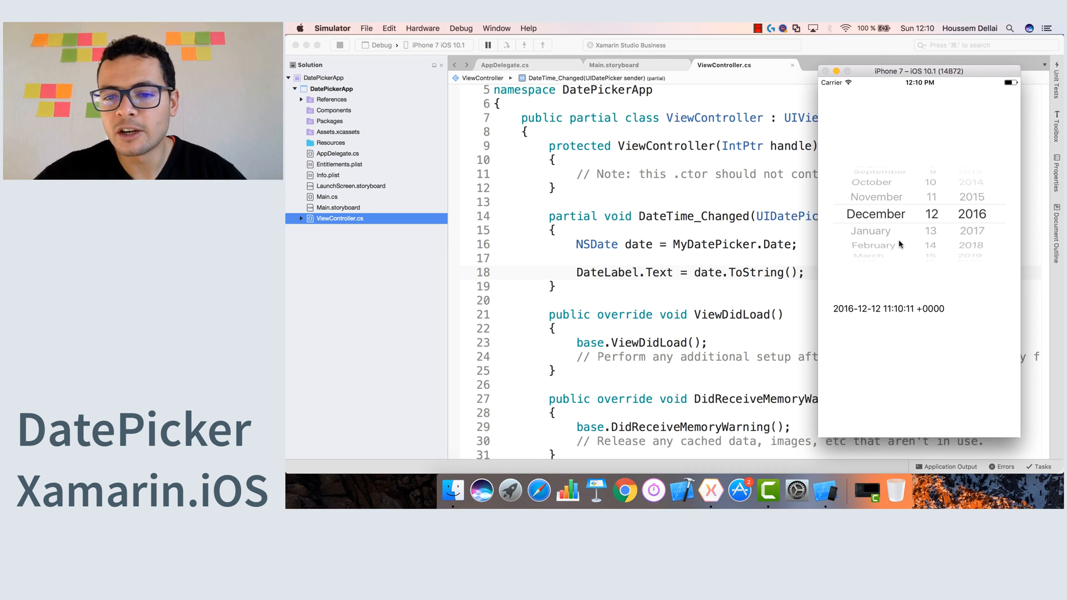